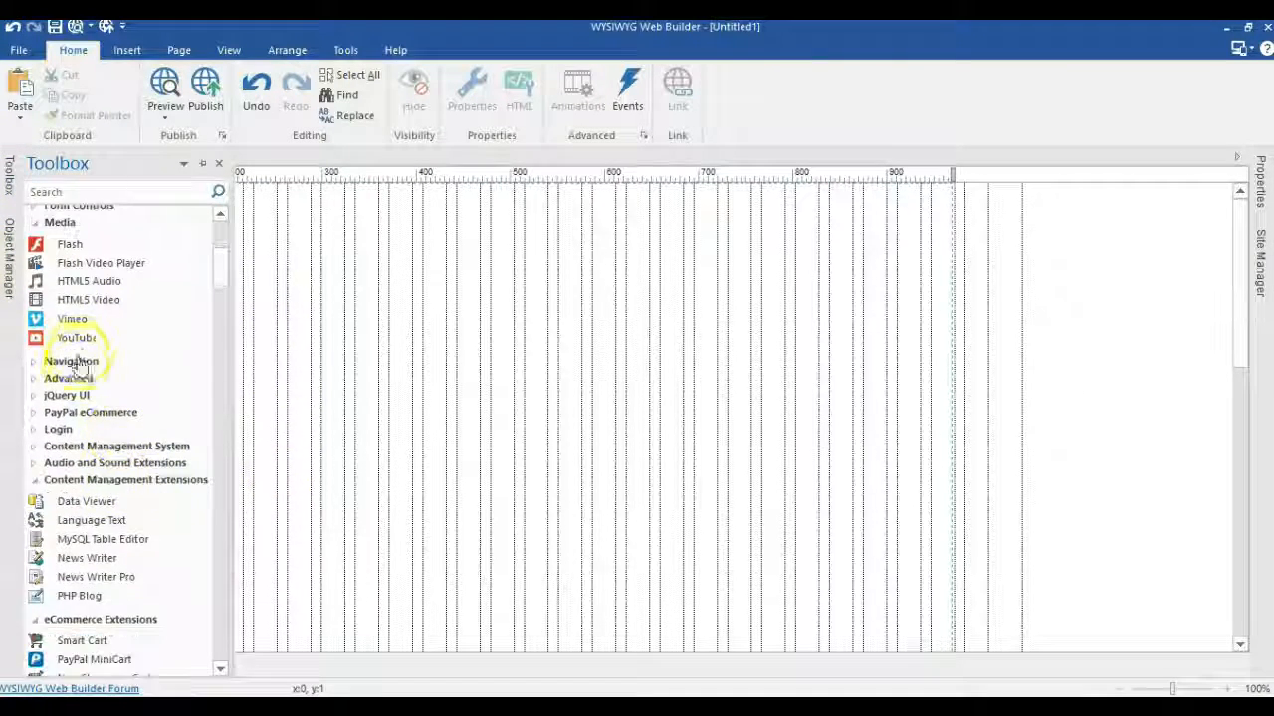
Insert a layer at the top of the page and give it an orange background.
left_click(68, 378)
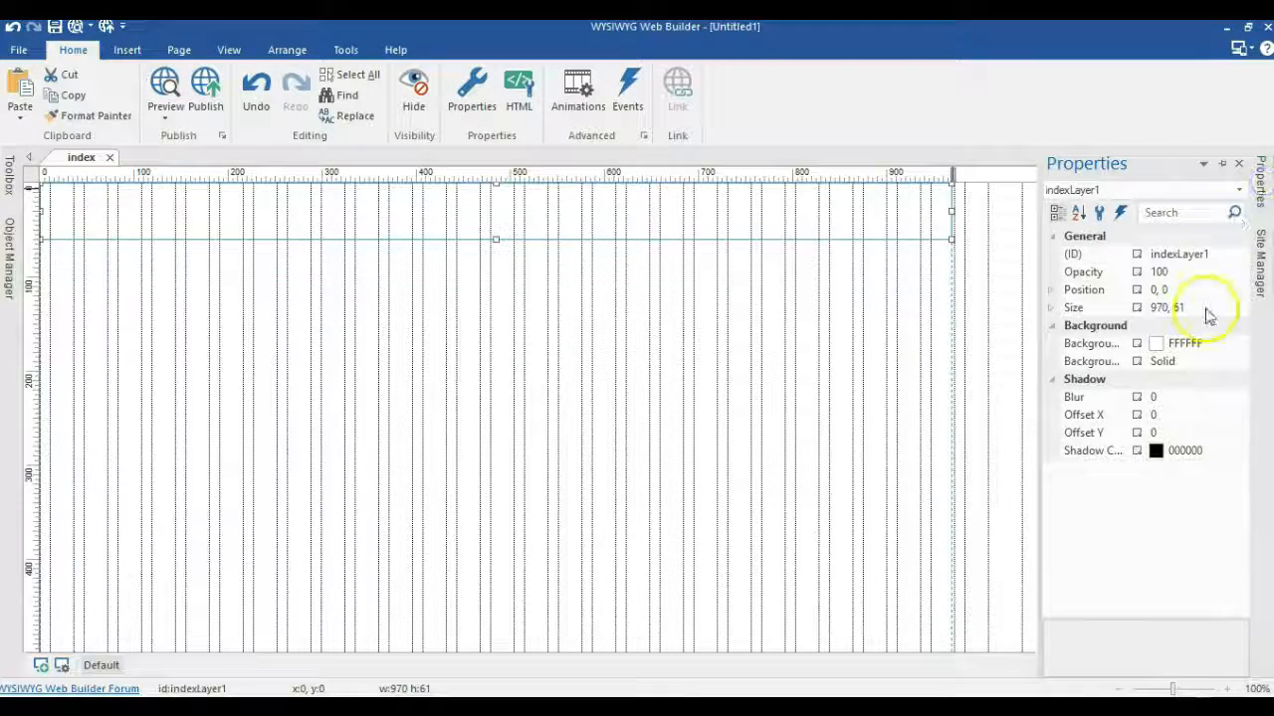
left_click(1169, 307)
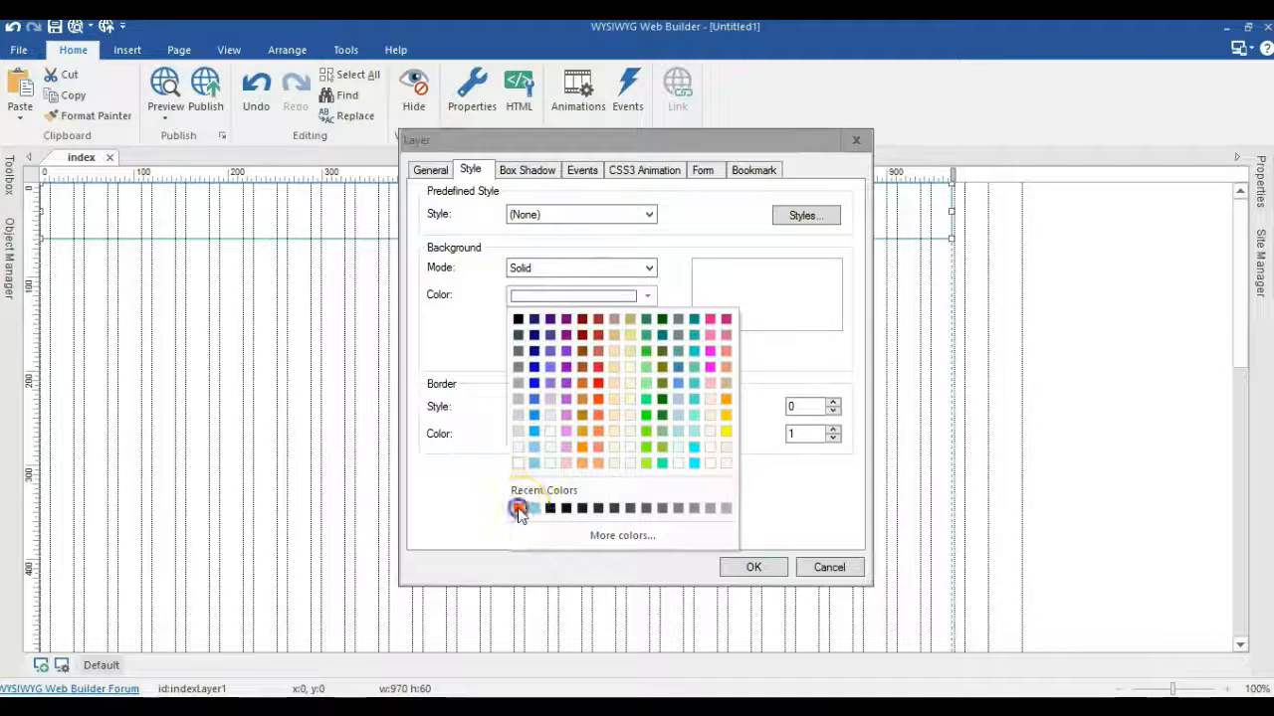
left_click(518, 509)
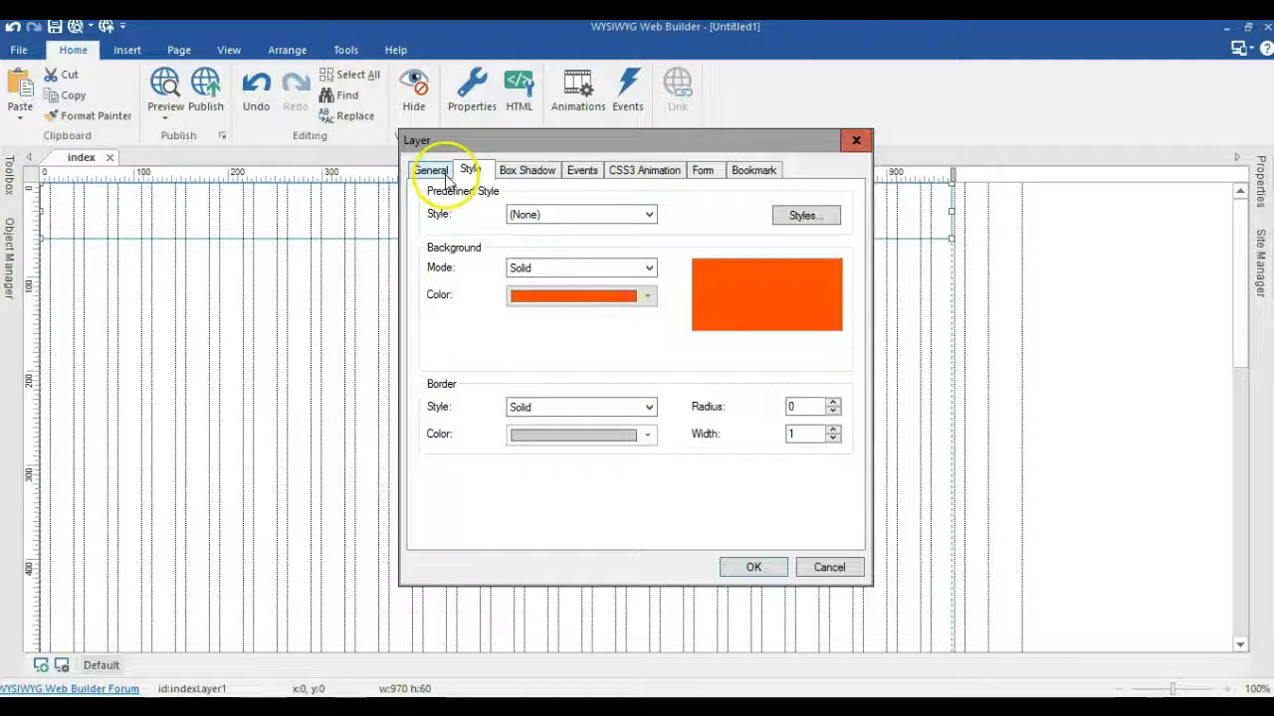
left_click(431, 169)
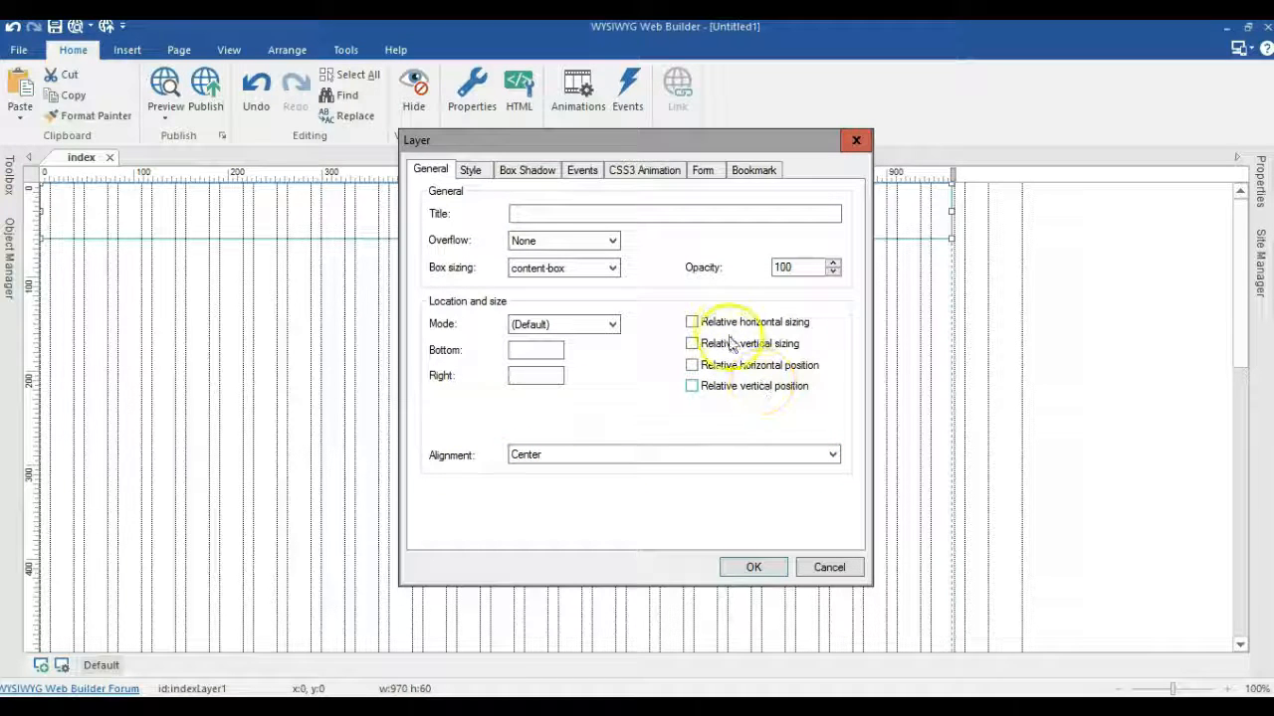
left_click(752, 566)
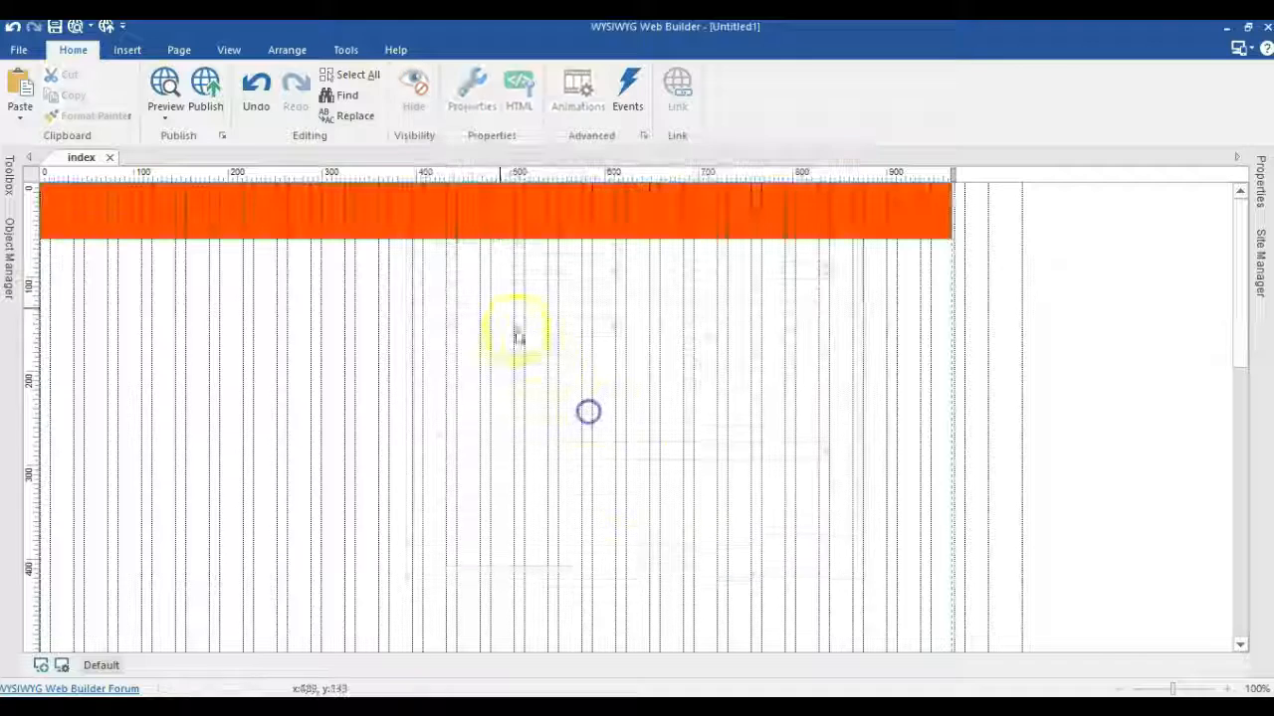
Insert another layer below the header and stretch it much taller.
right_click(515, 333)
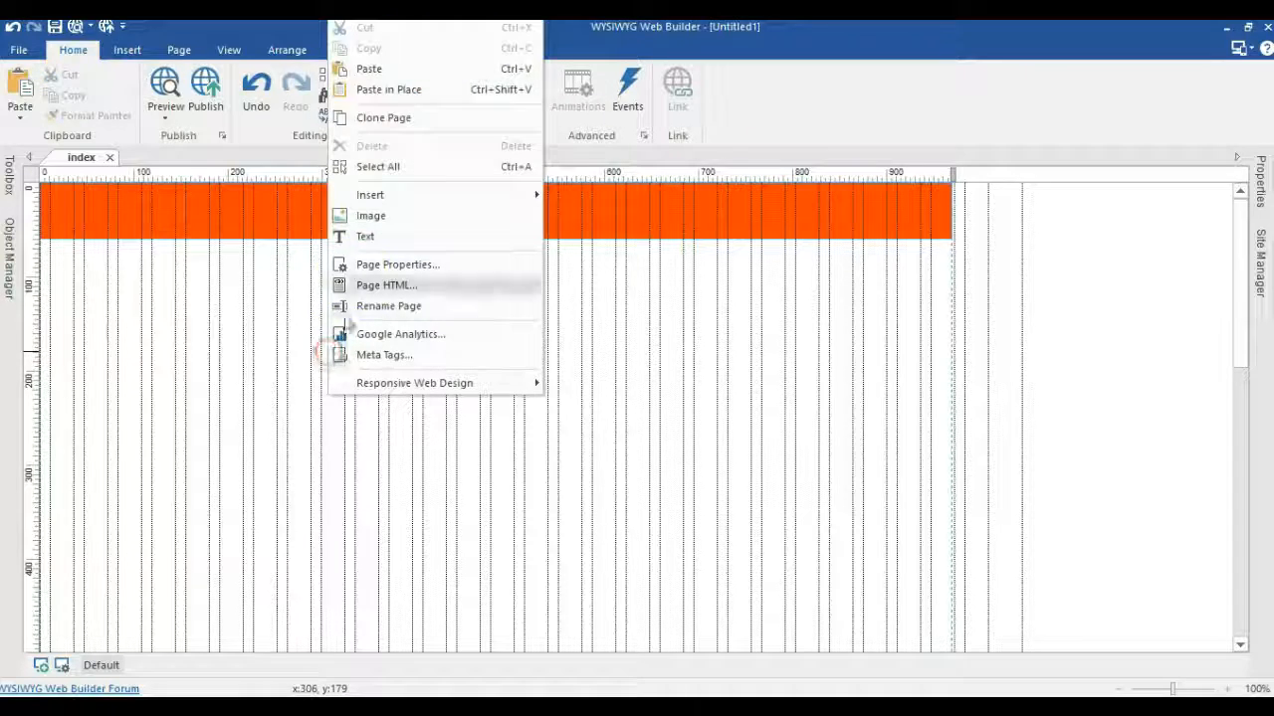
left_click(398, 214)
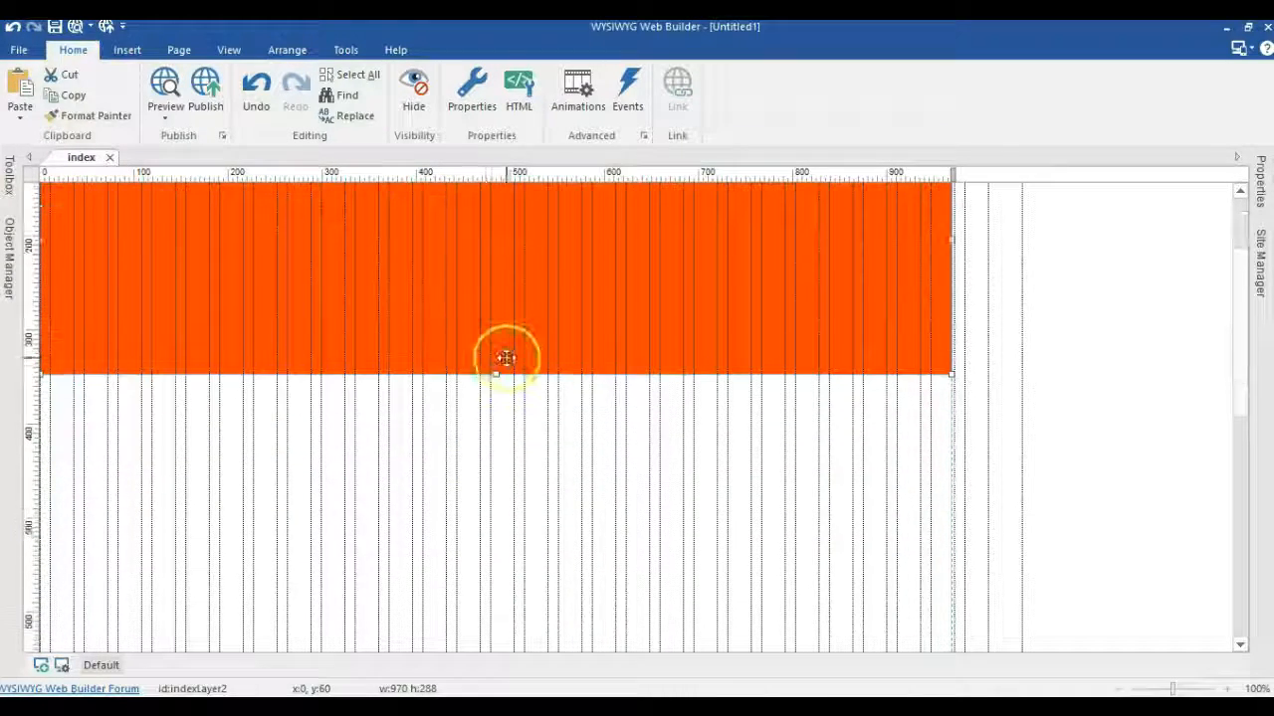
left_click_drag(505, 358, 497, 570)
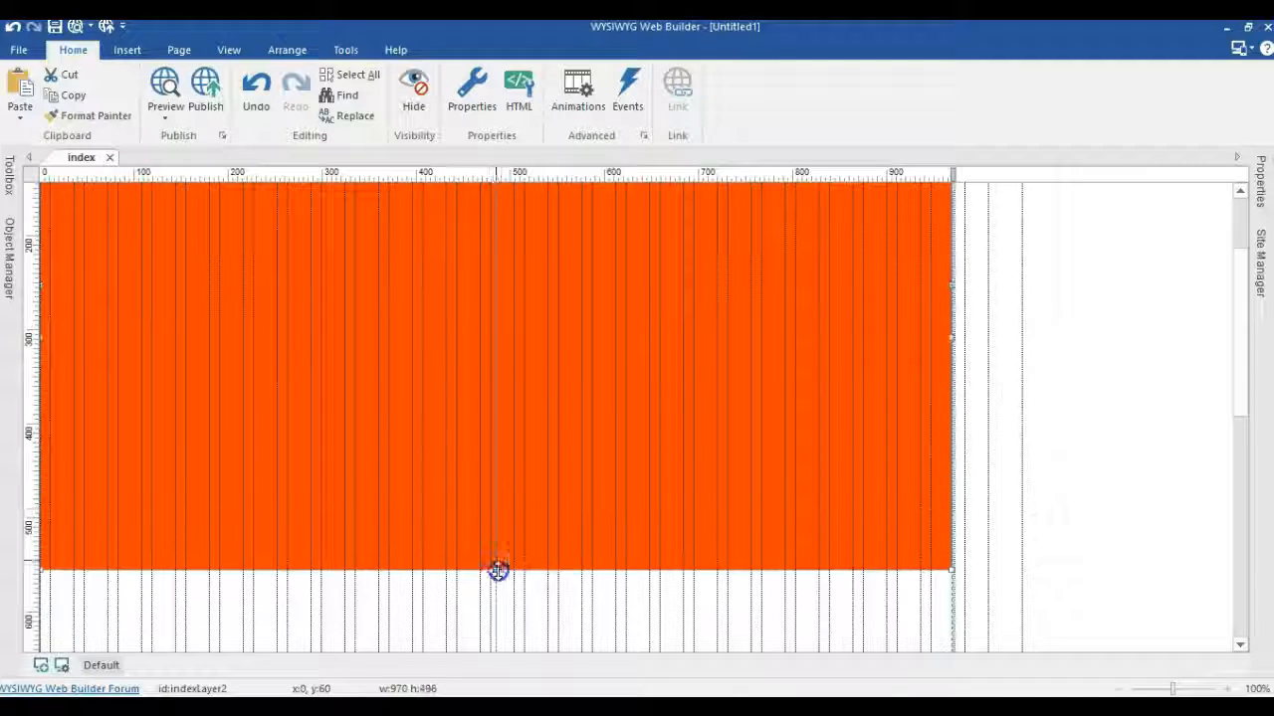
Copy the header band lower on the page and give it a light blue background.
double_click(497, 570)
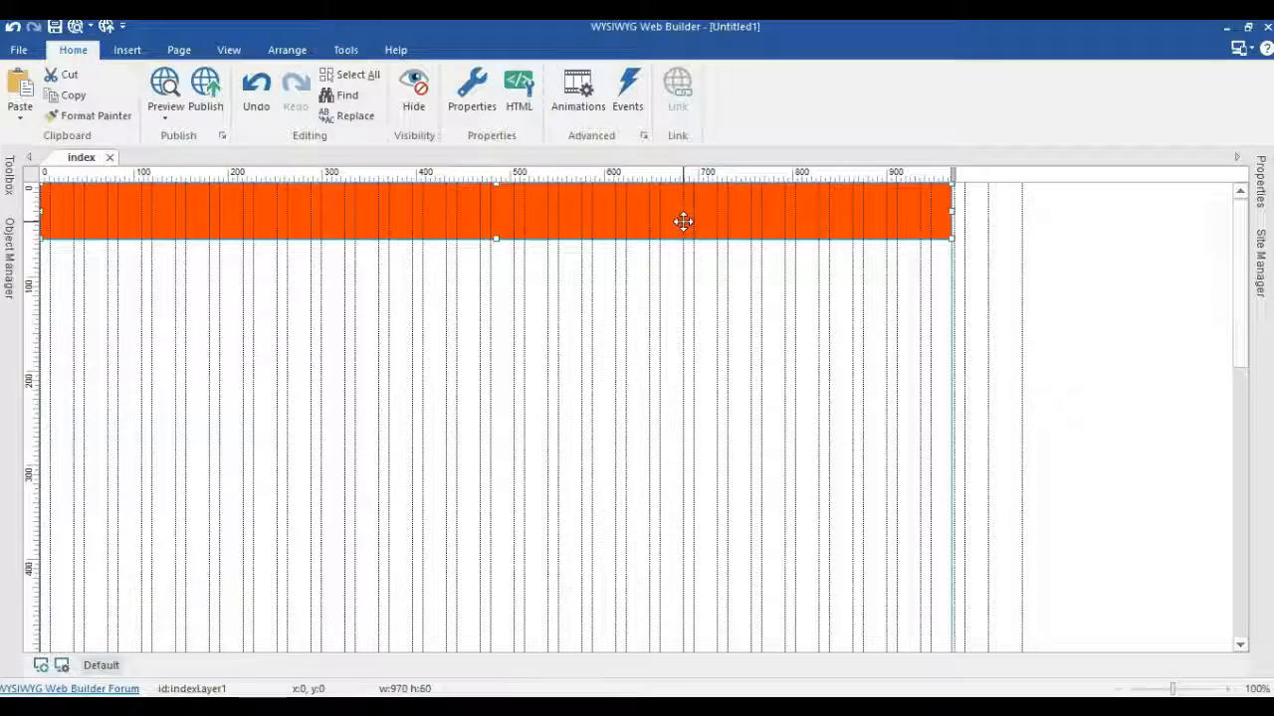
left_click_drag(684, 221, 416, 512)
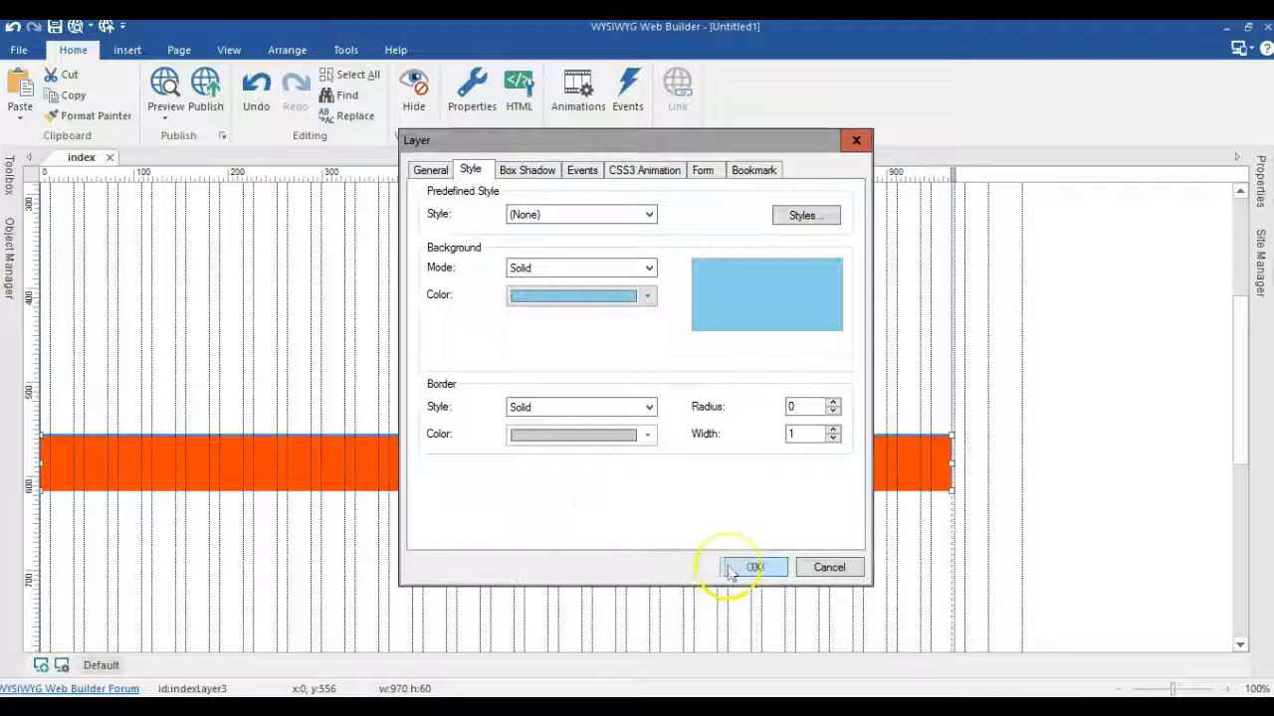
left_click(753, 567)
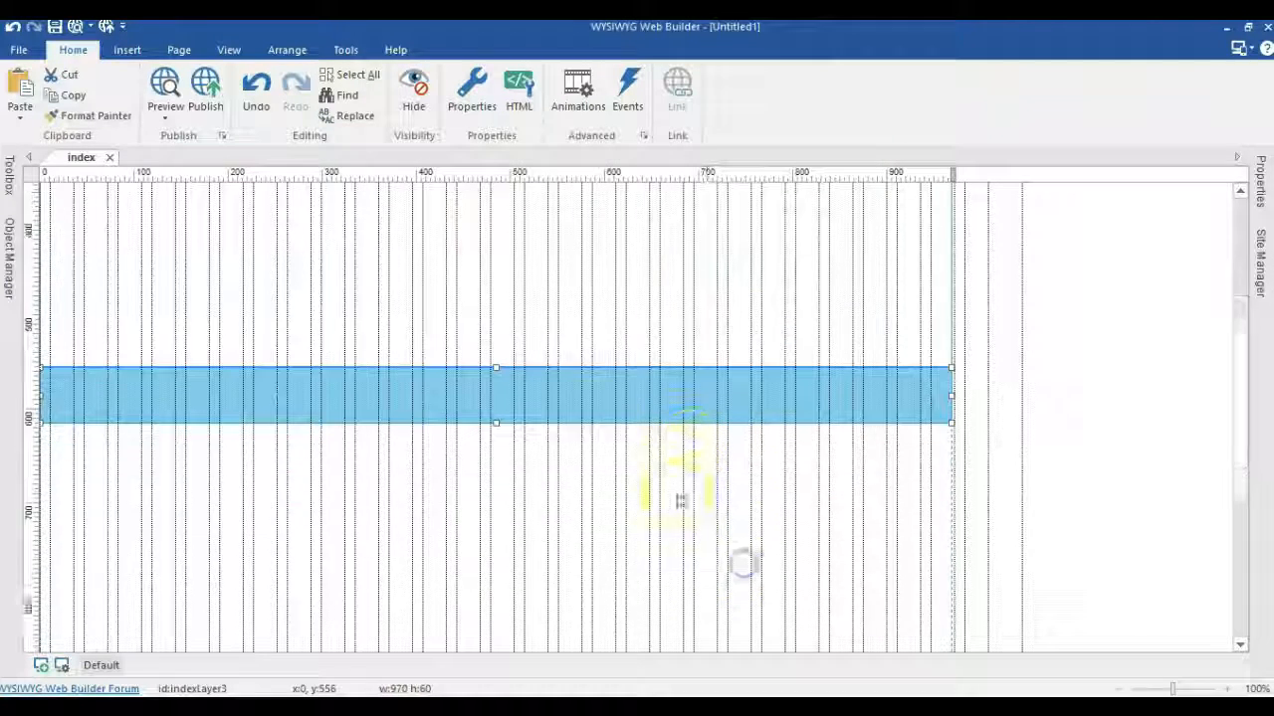
left_click_drag(495, 422, 509, 522)
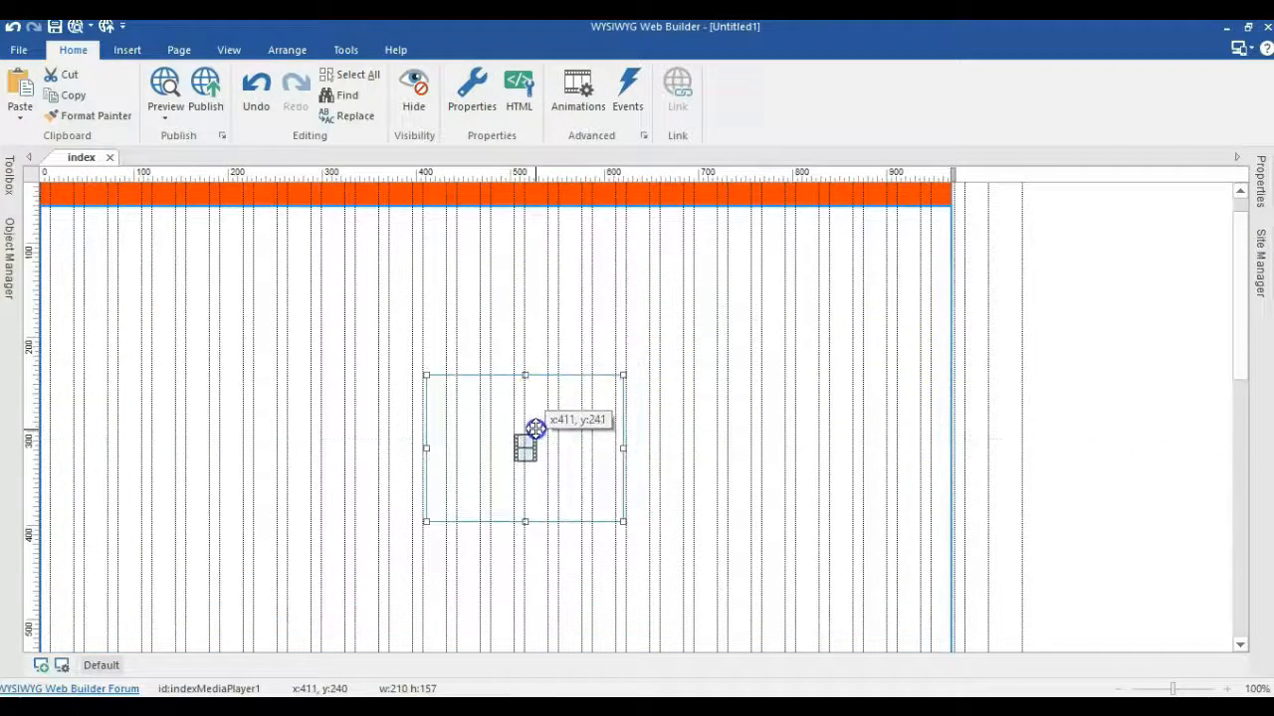
Set the media player to ducks.mp4, filling the browser window, muted and looping.
double_click(524, 448)
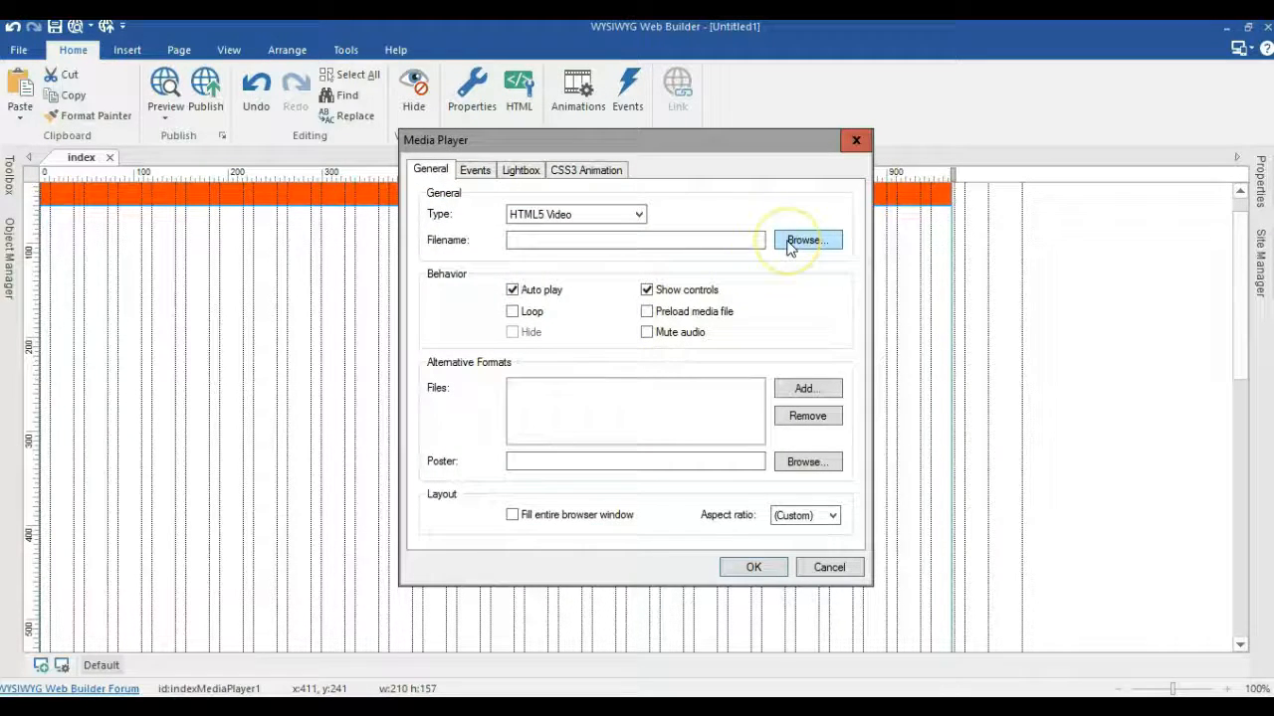
left_click(806, 240)
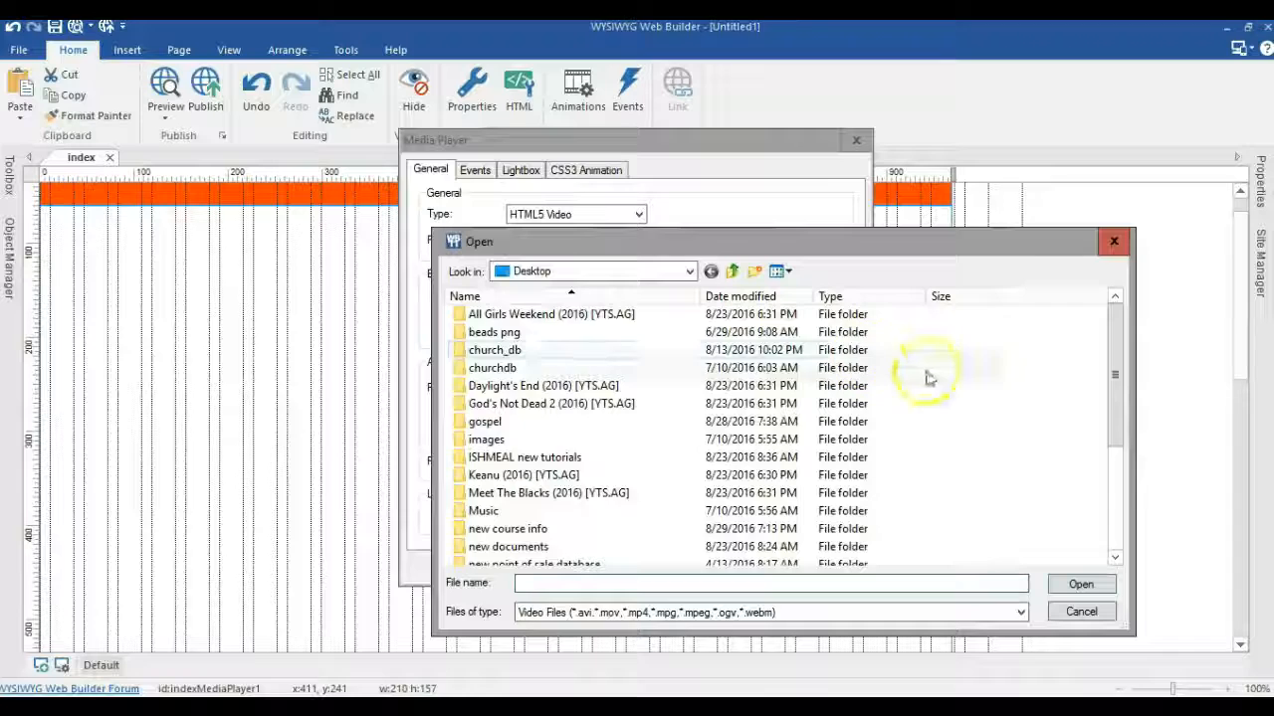
left_click(1079, 584)
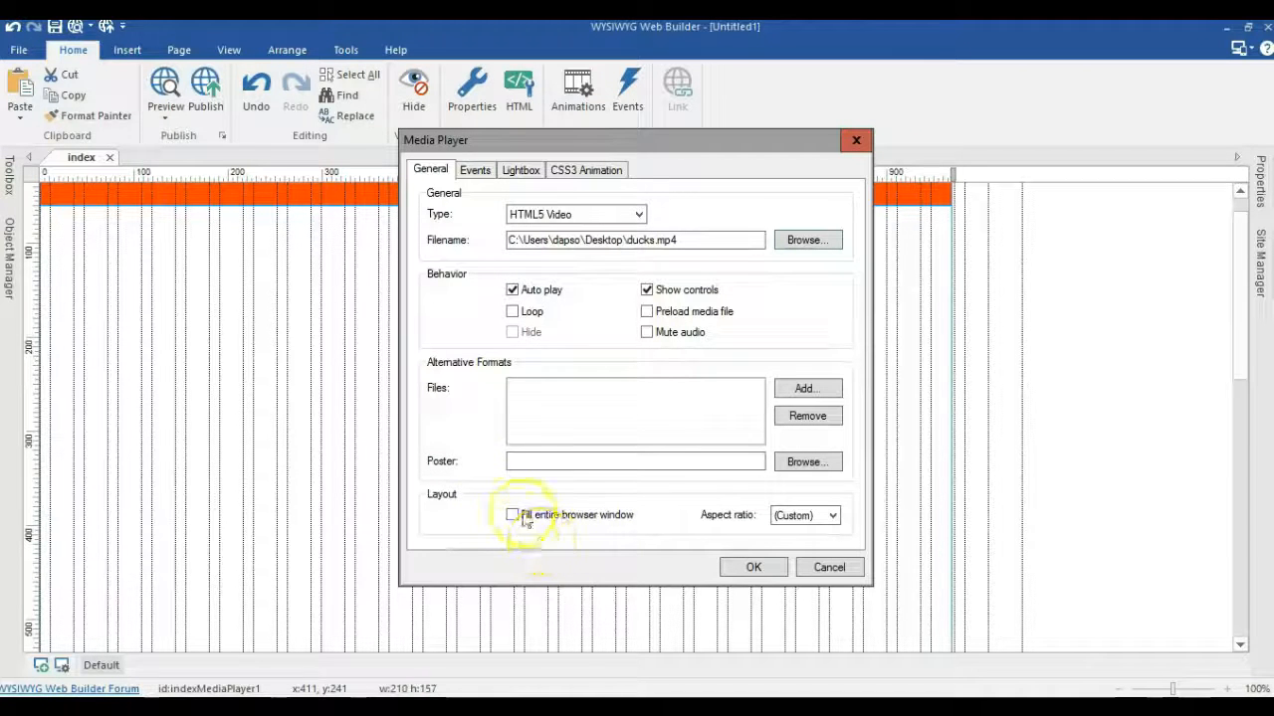
left_click(512, 514)
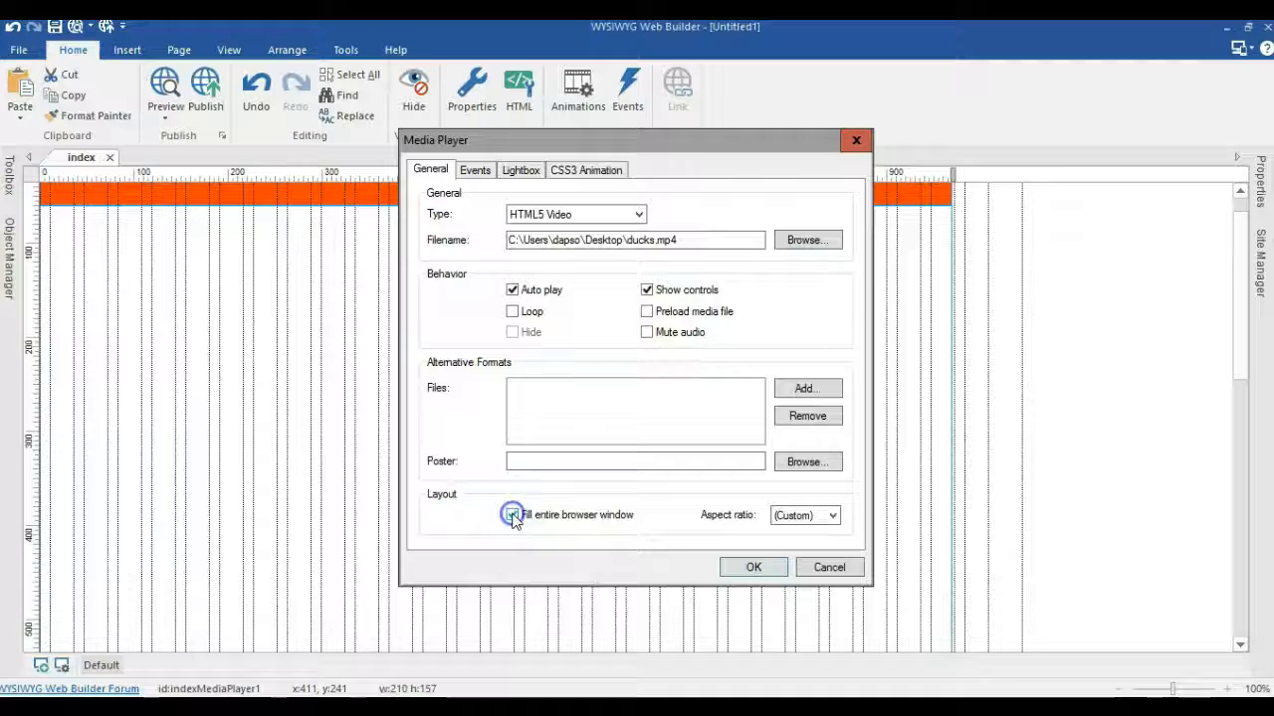
left_click(512, 514)
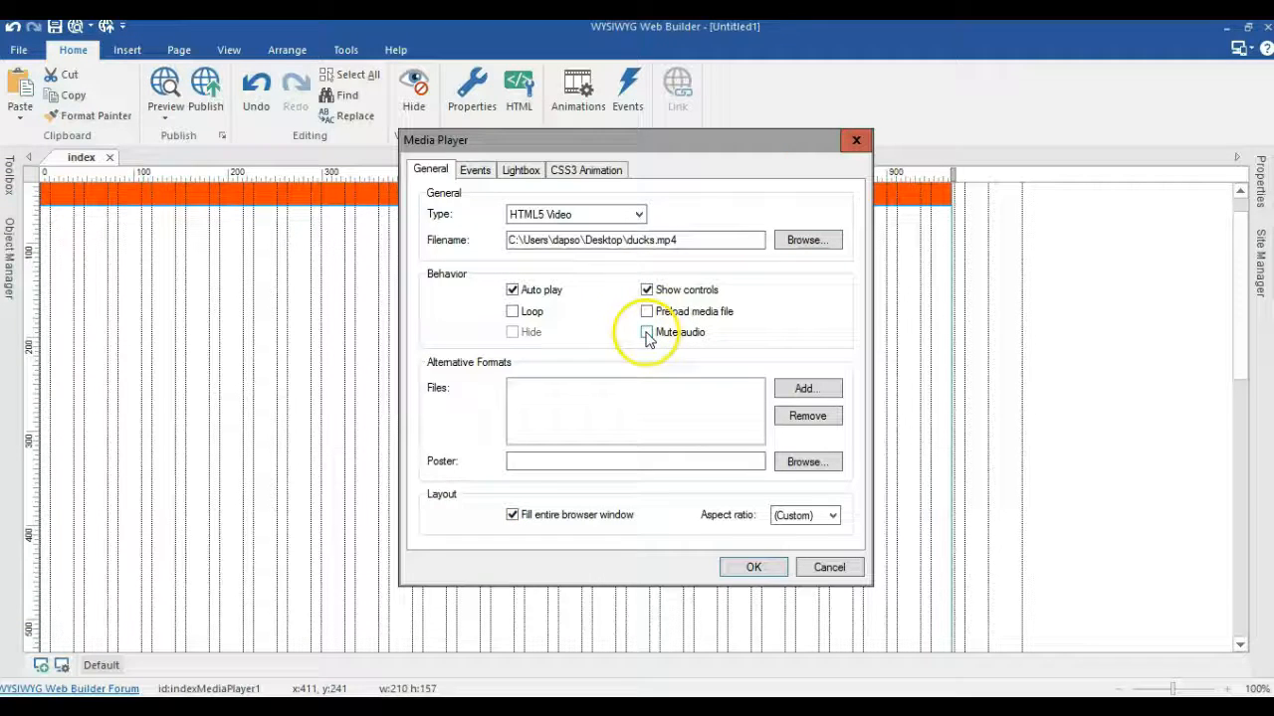
left_click(646, 331)
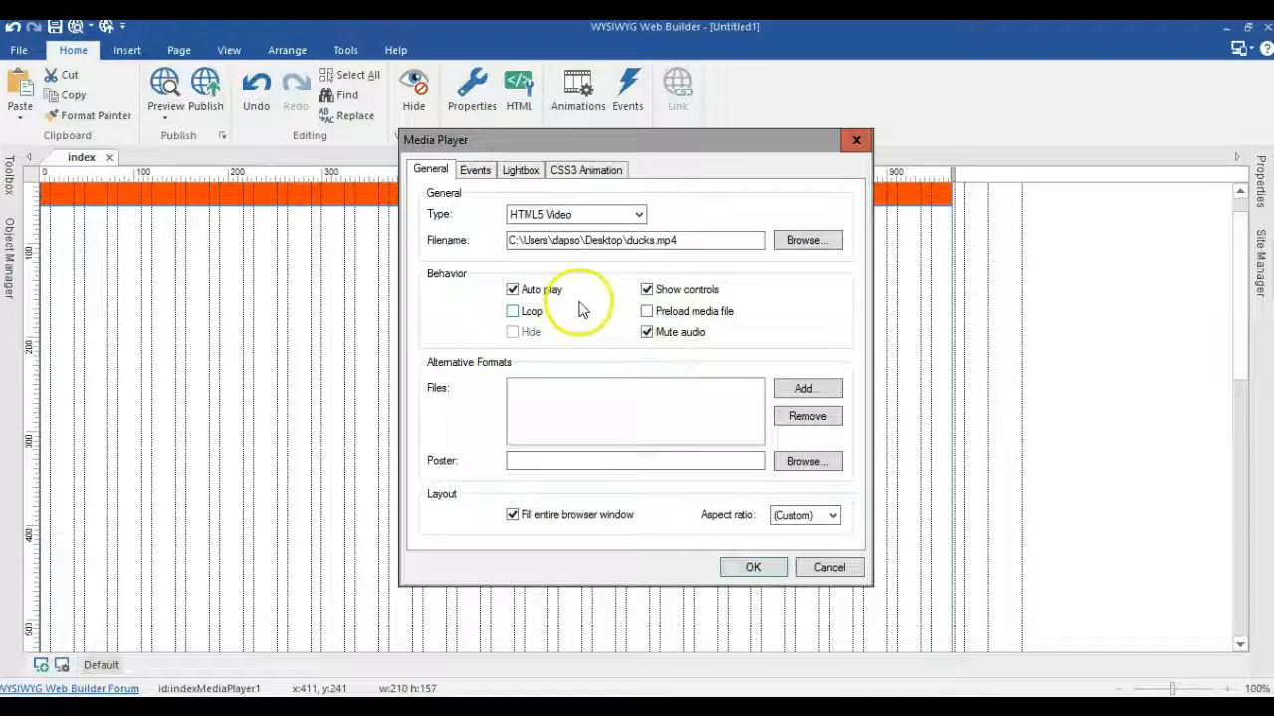
left_click(512, 311)
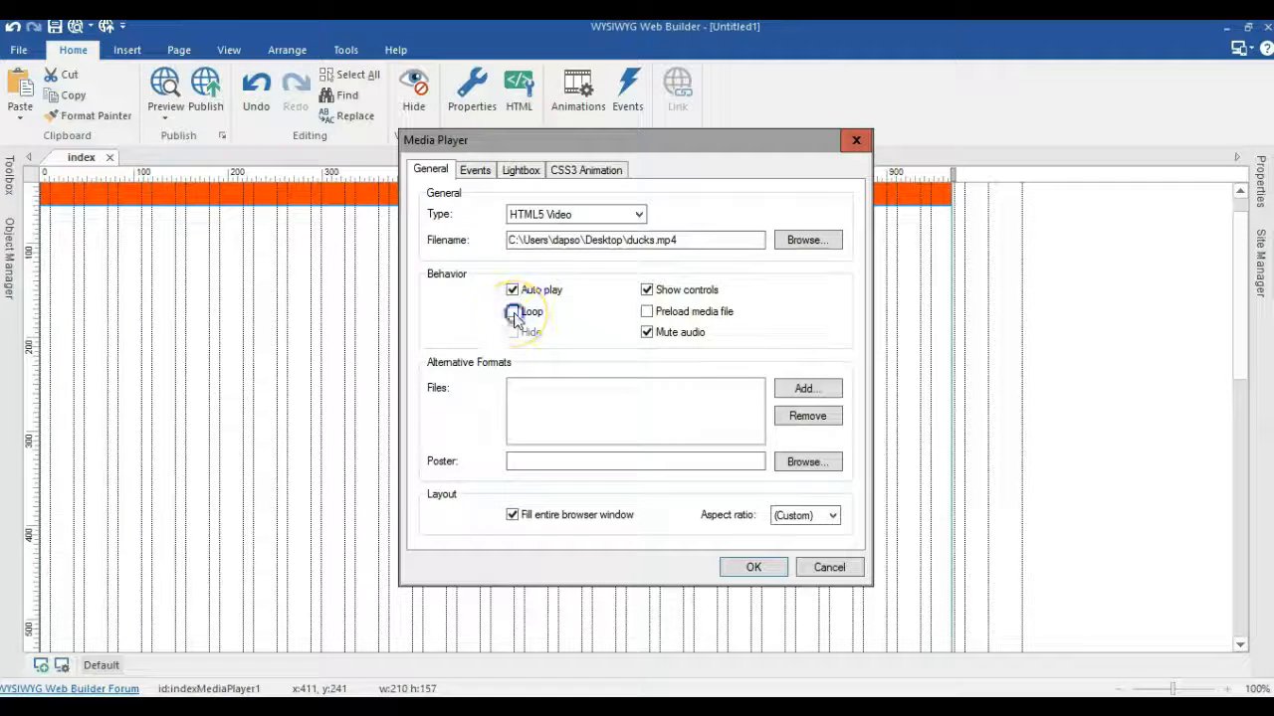
left_click(512, 311)
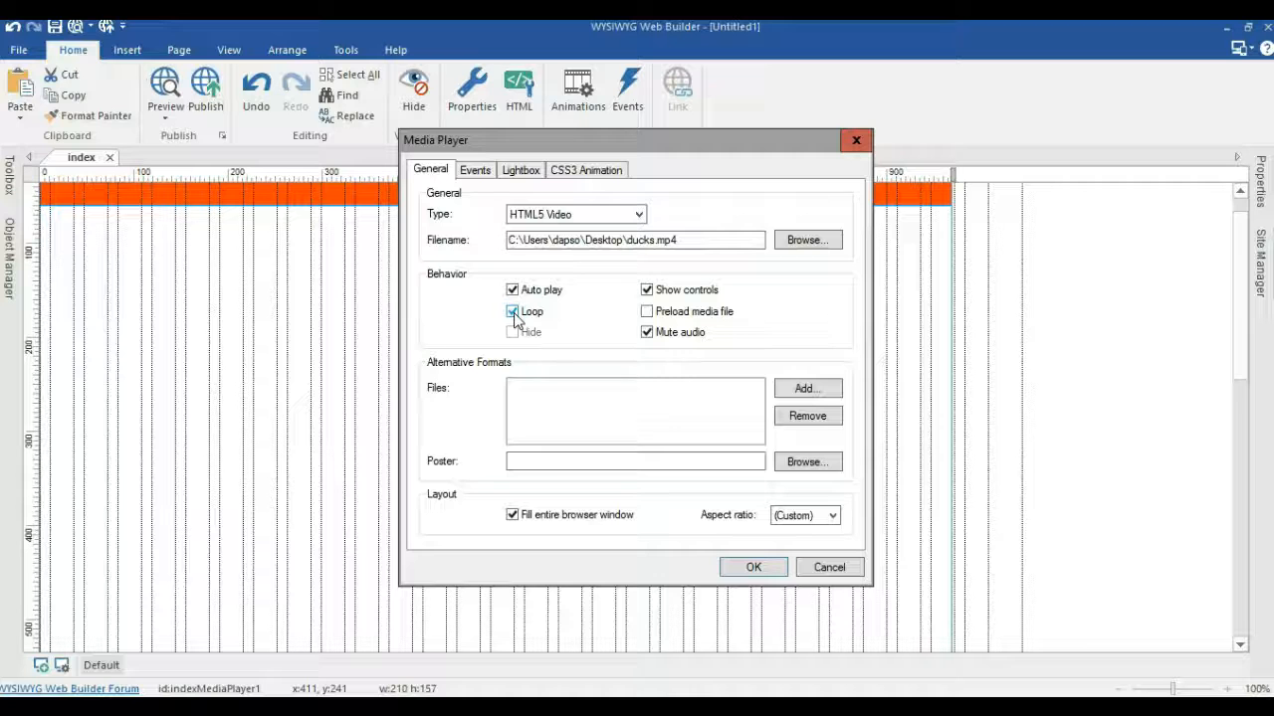
left_click(512, 311)
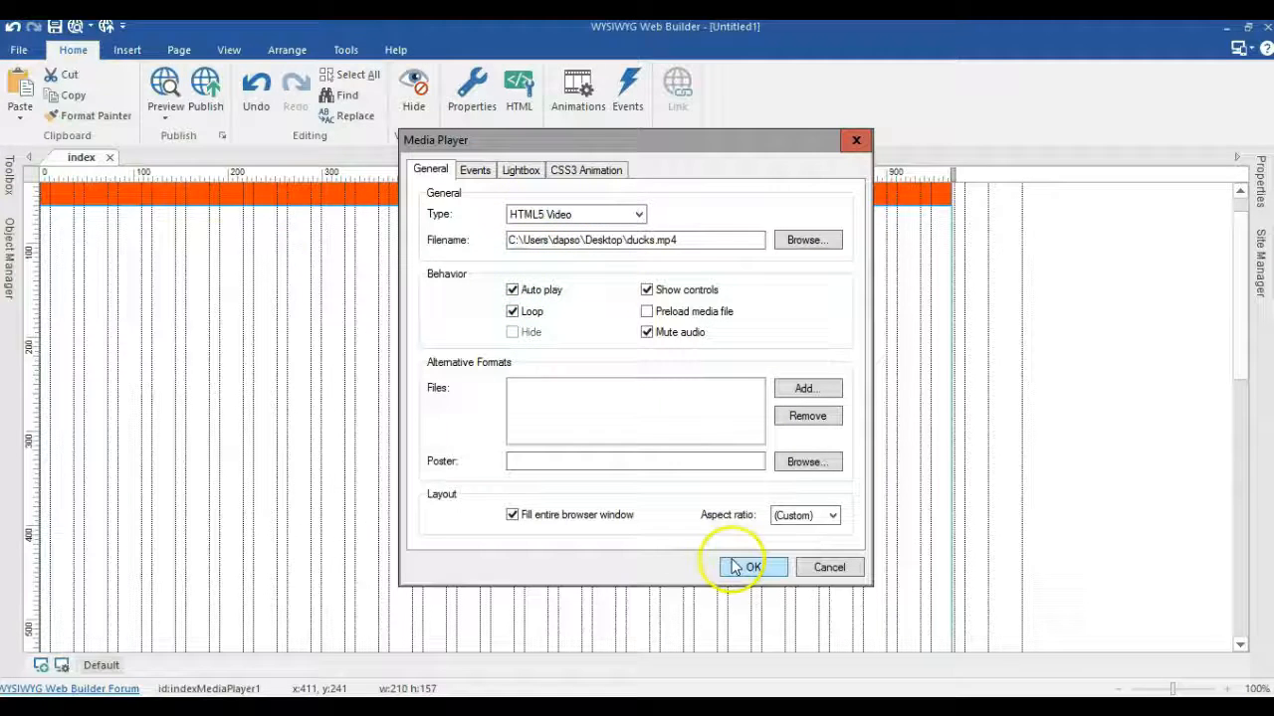
left_click(751, 568)
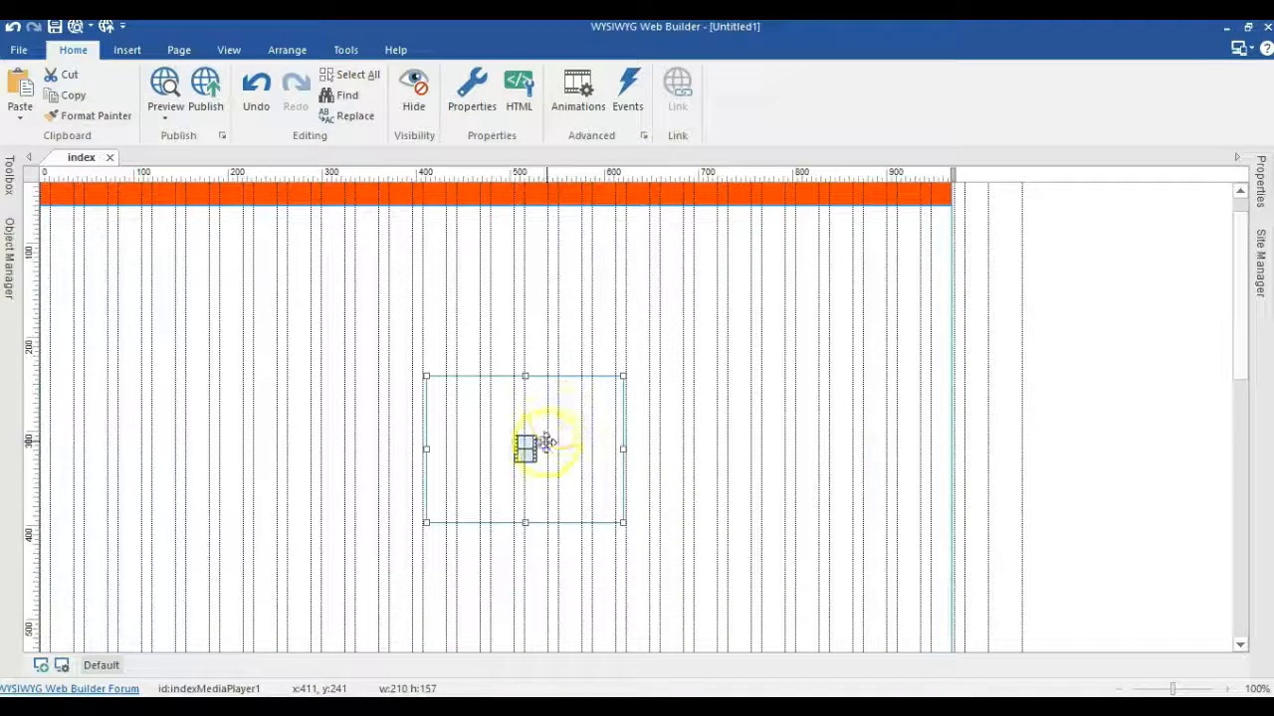
Nudge the video slightly higher and open the Publish Web Site dialog for C:\wamp\www\video.
left_click_drag(525, 447, 523, 428)
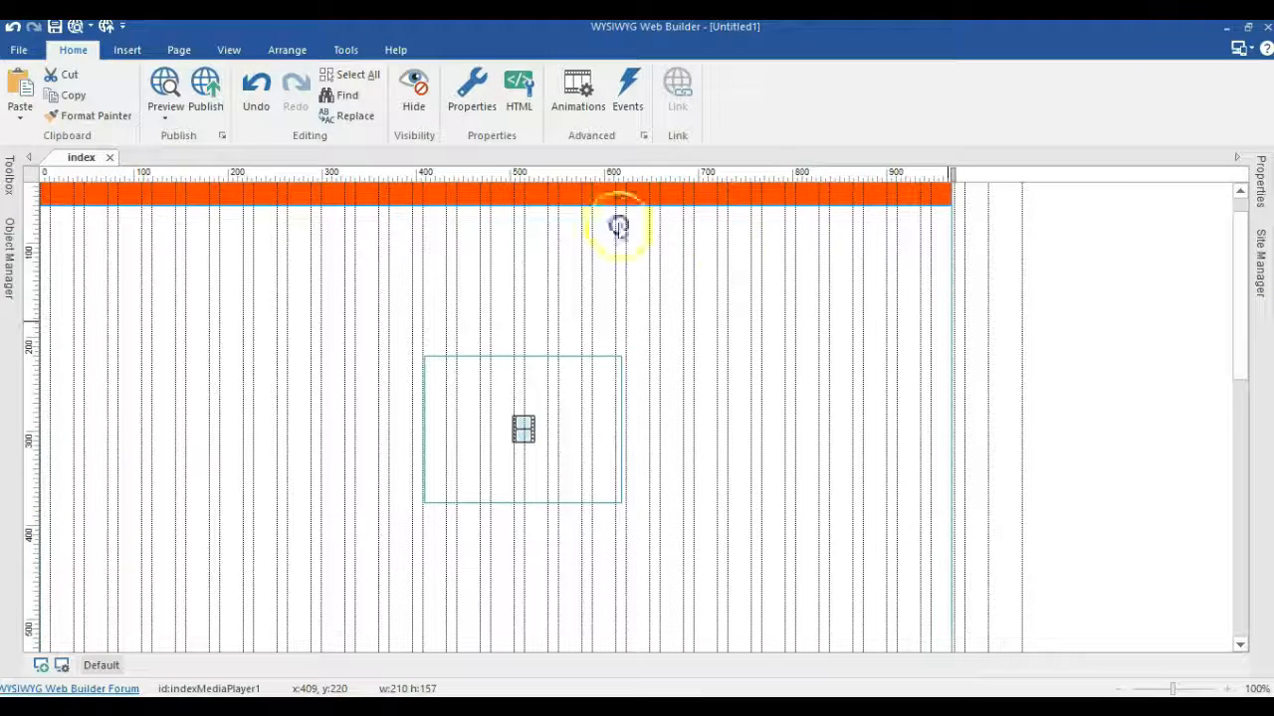
mouse_move(548, 159)
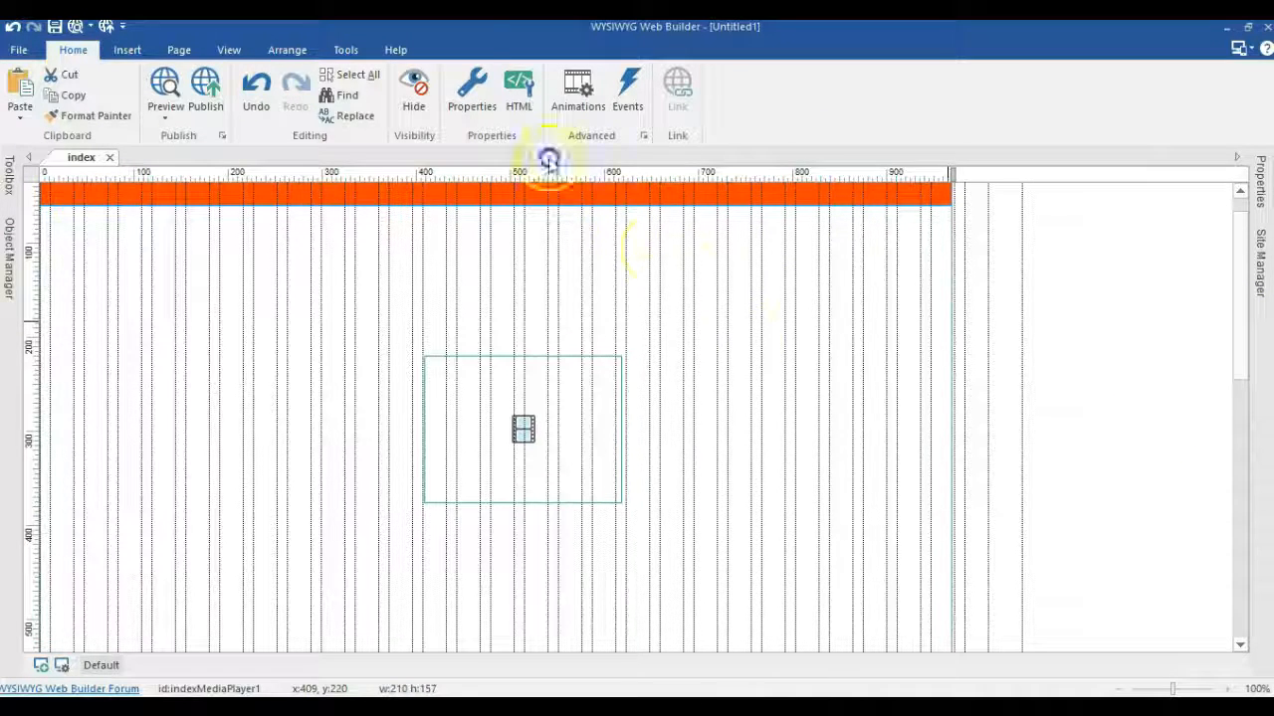
left_click(165, 89)
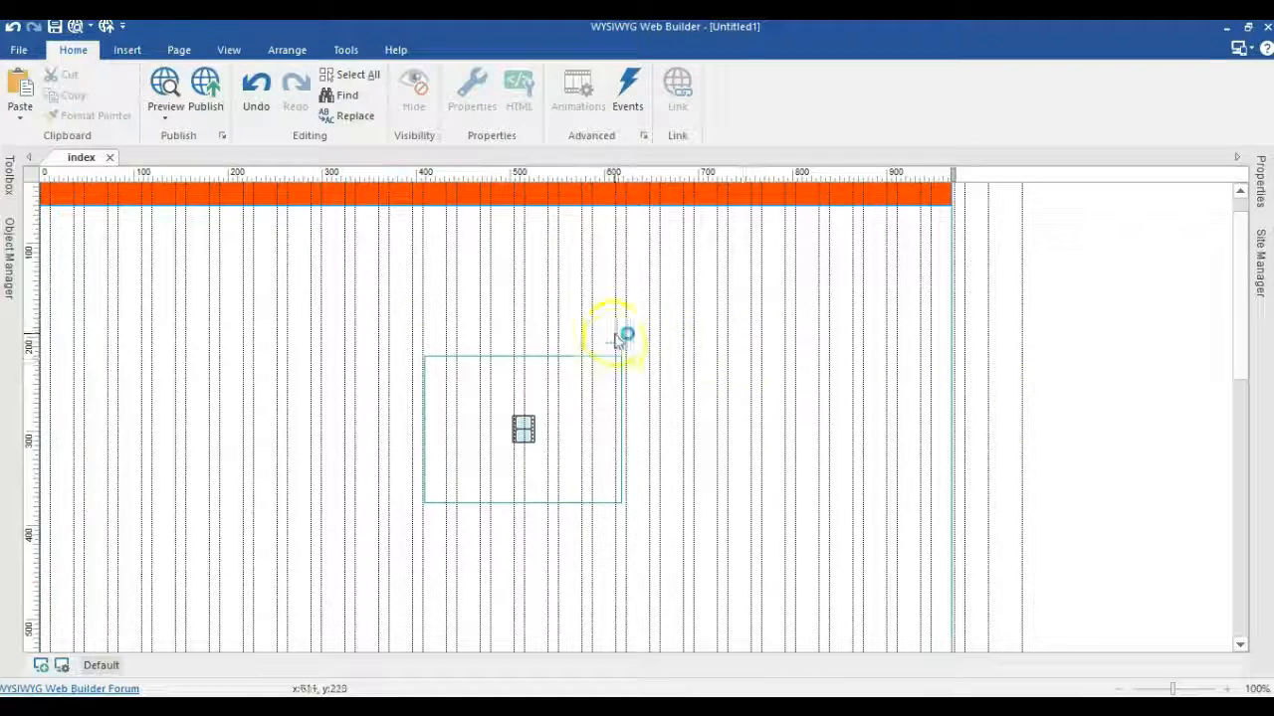
mouse_move(342, 199)
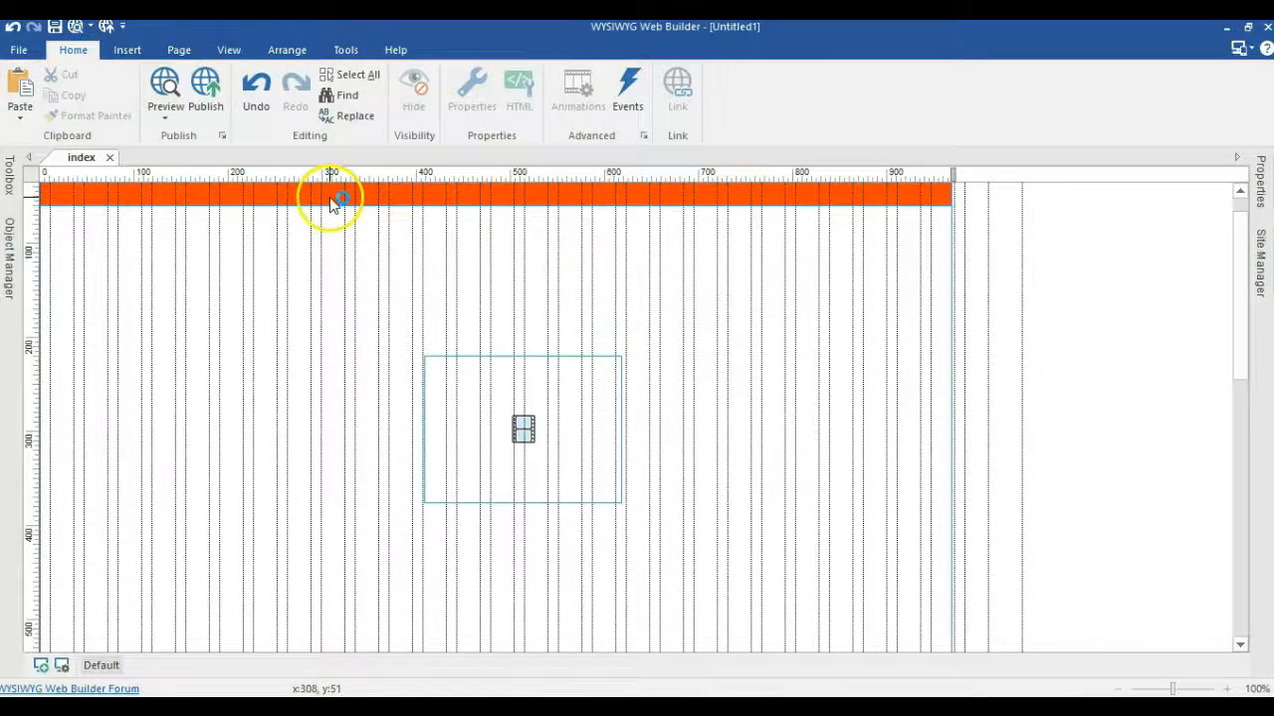
left_click(165, 89)
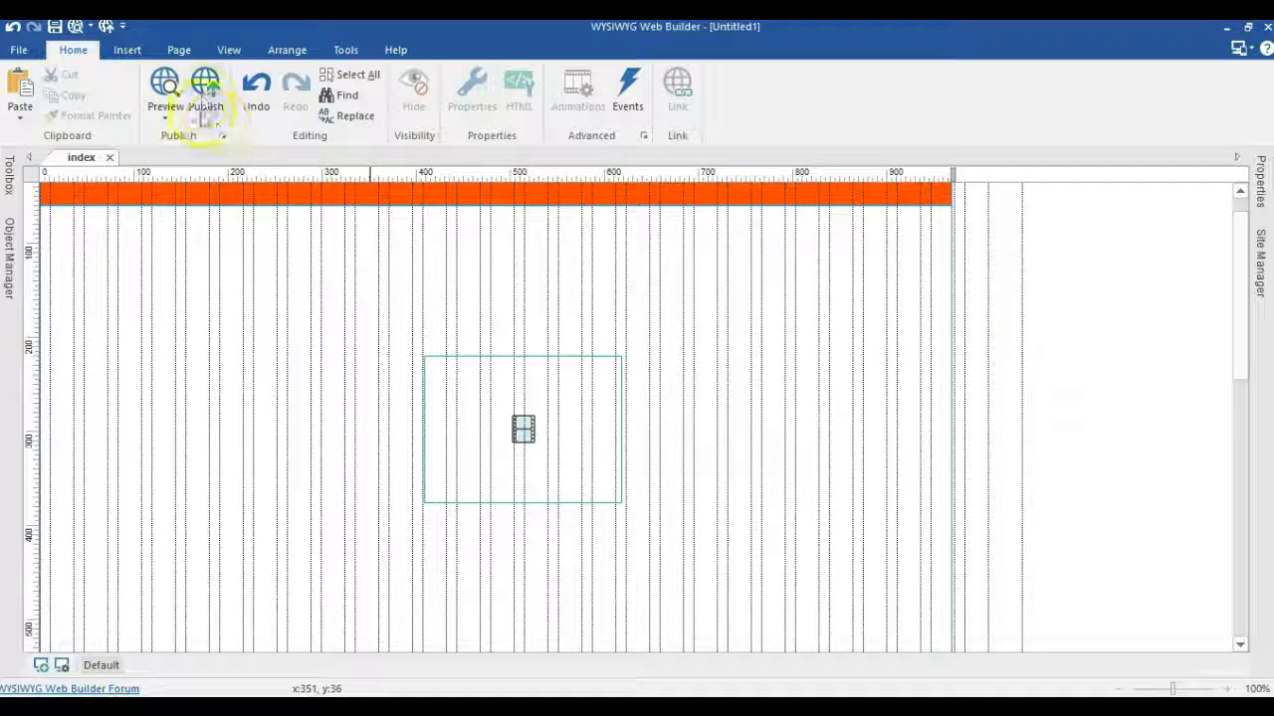
left_click(205, 89)
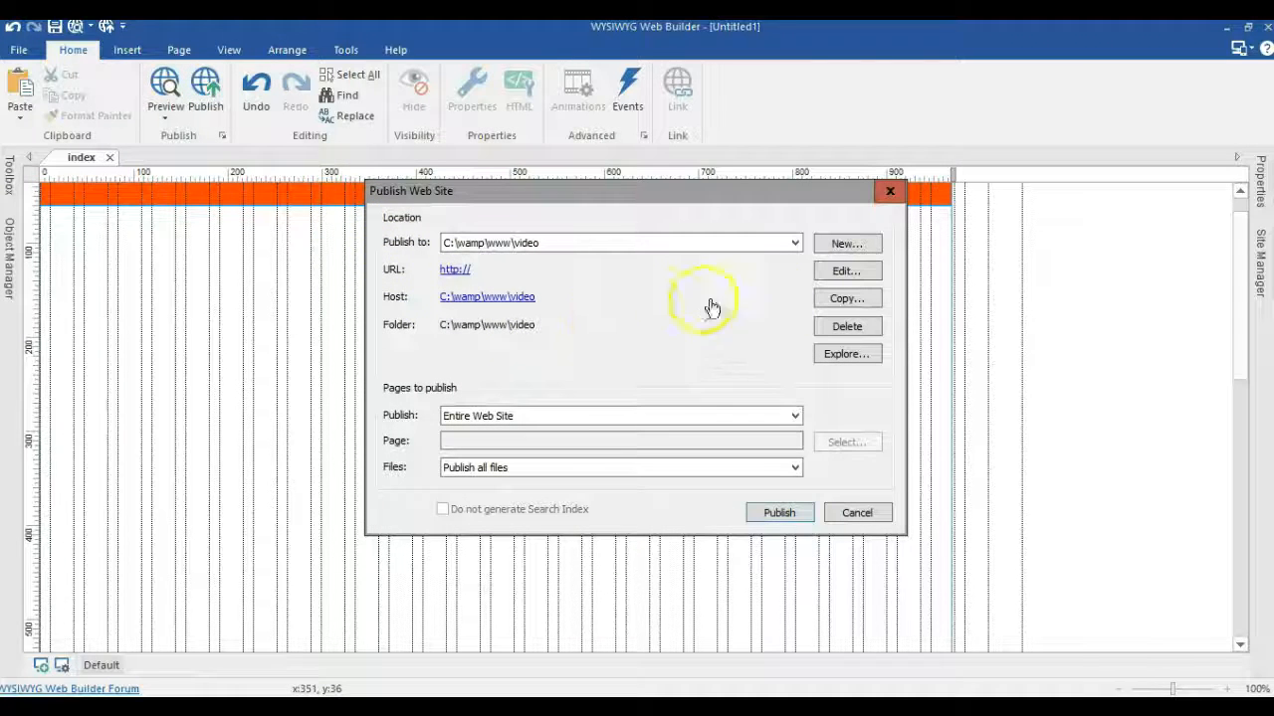
mouse_move(550, 278)
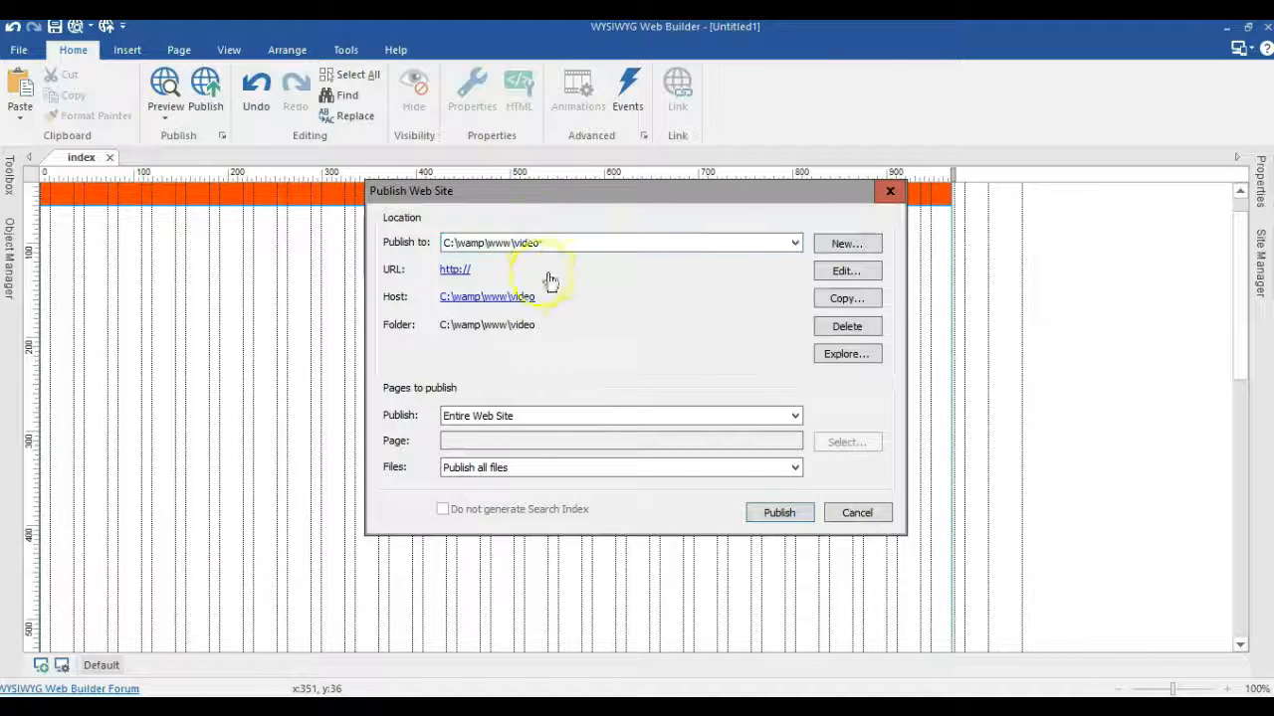
mouse_move(577, 316)
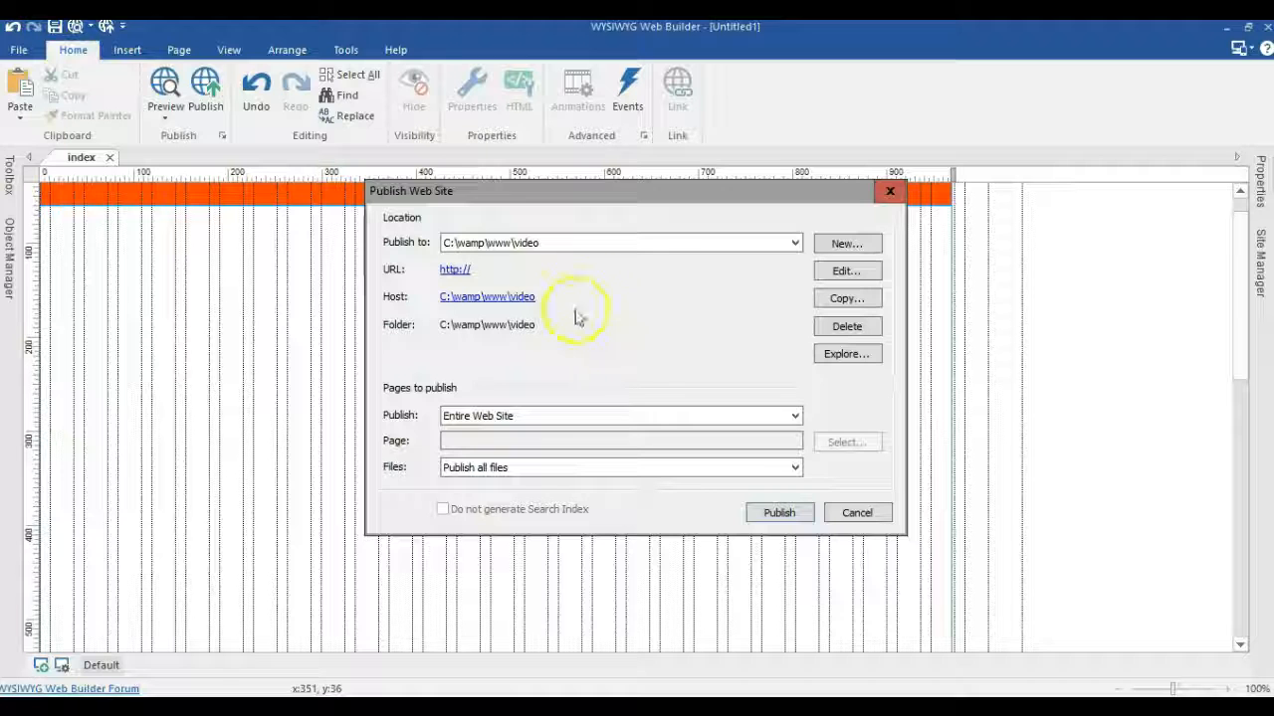
mouse_move(542, 366)
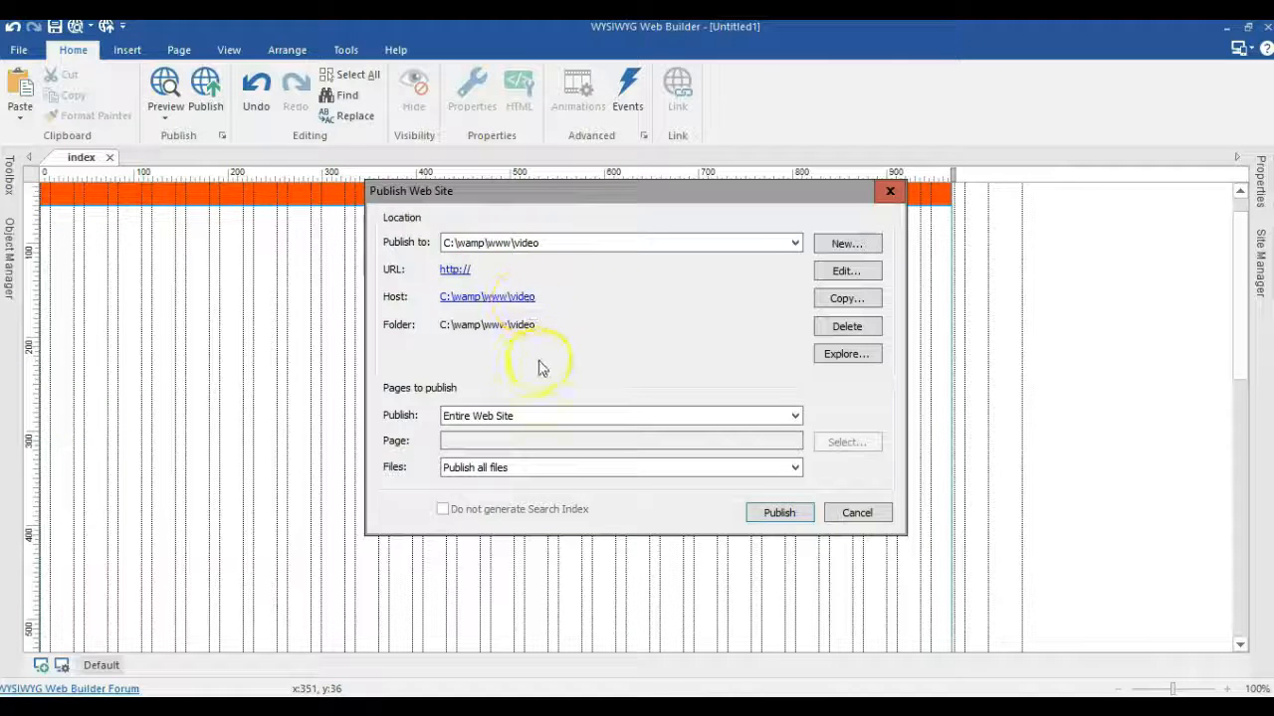
mouse_move(789, 501)
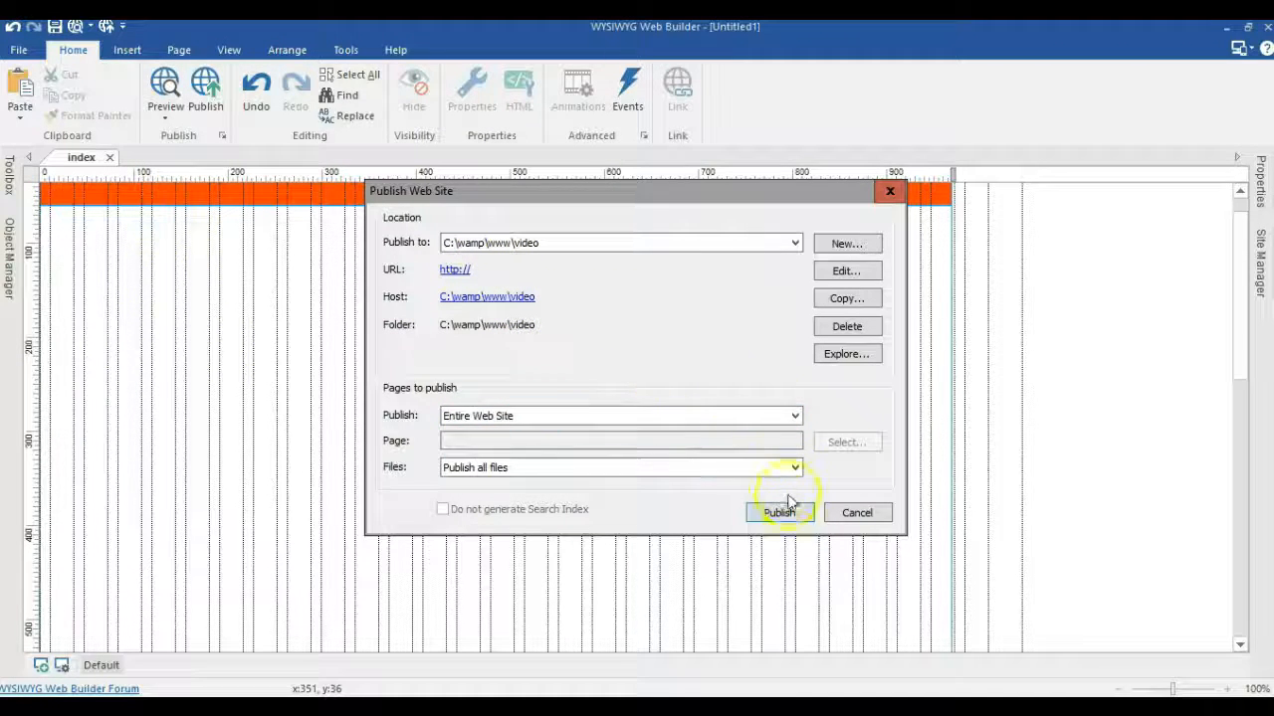
Publish the whole site to C:\wamp\www\video and close the finished publish log.
left_click(779, 513)
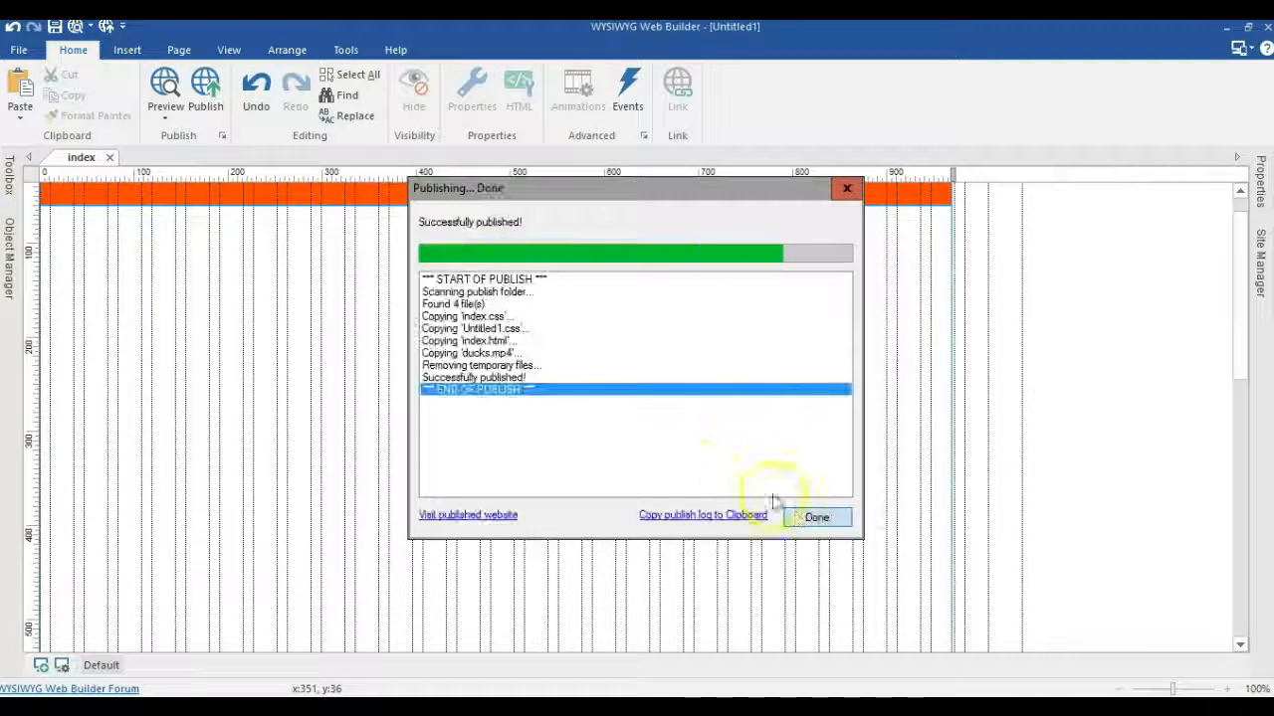
left_click(815, 516)
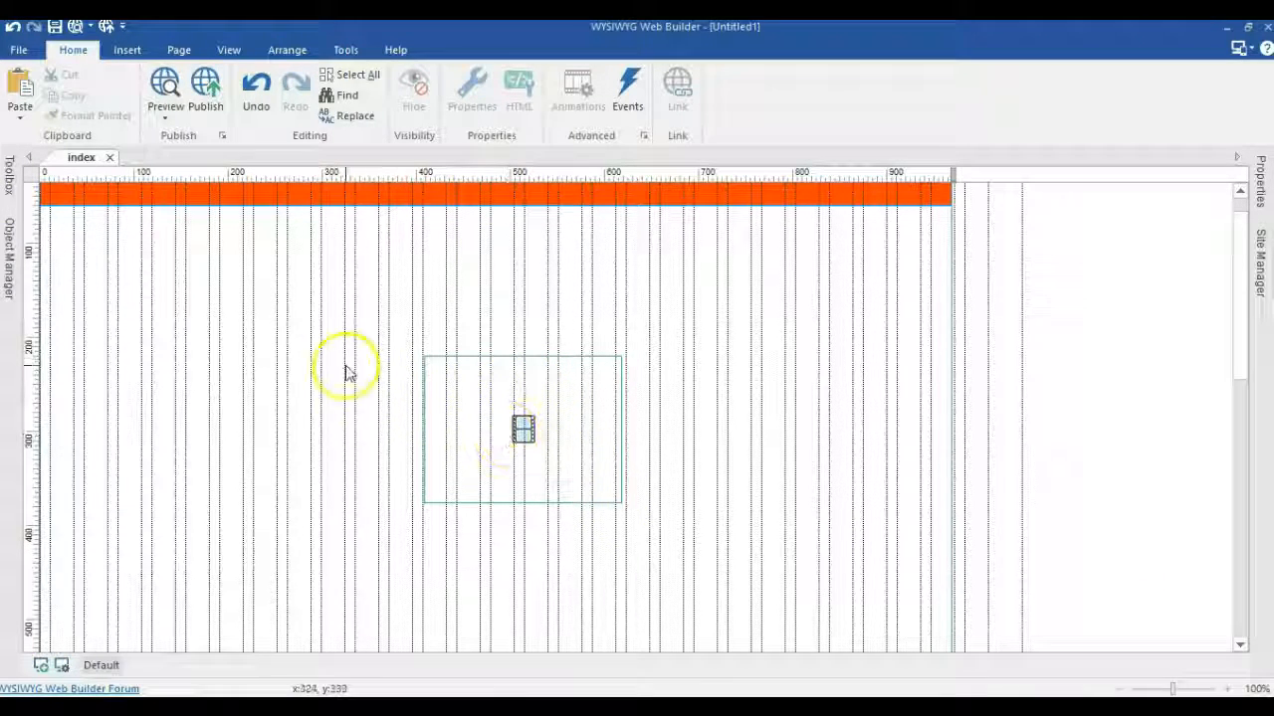
mouse_move(294, 594)
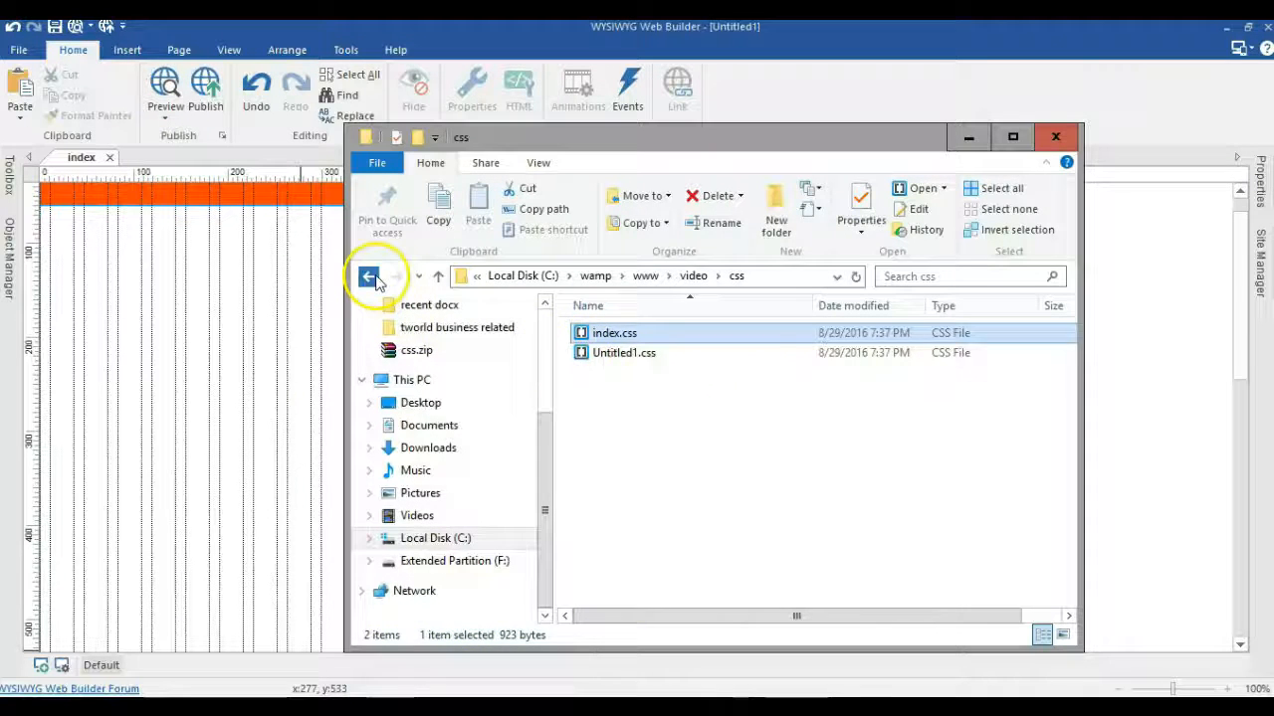
Return to the video site folder and open css\index.css.
left_click(369, 277)
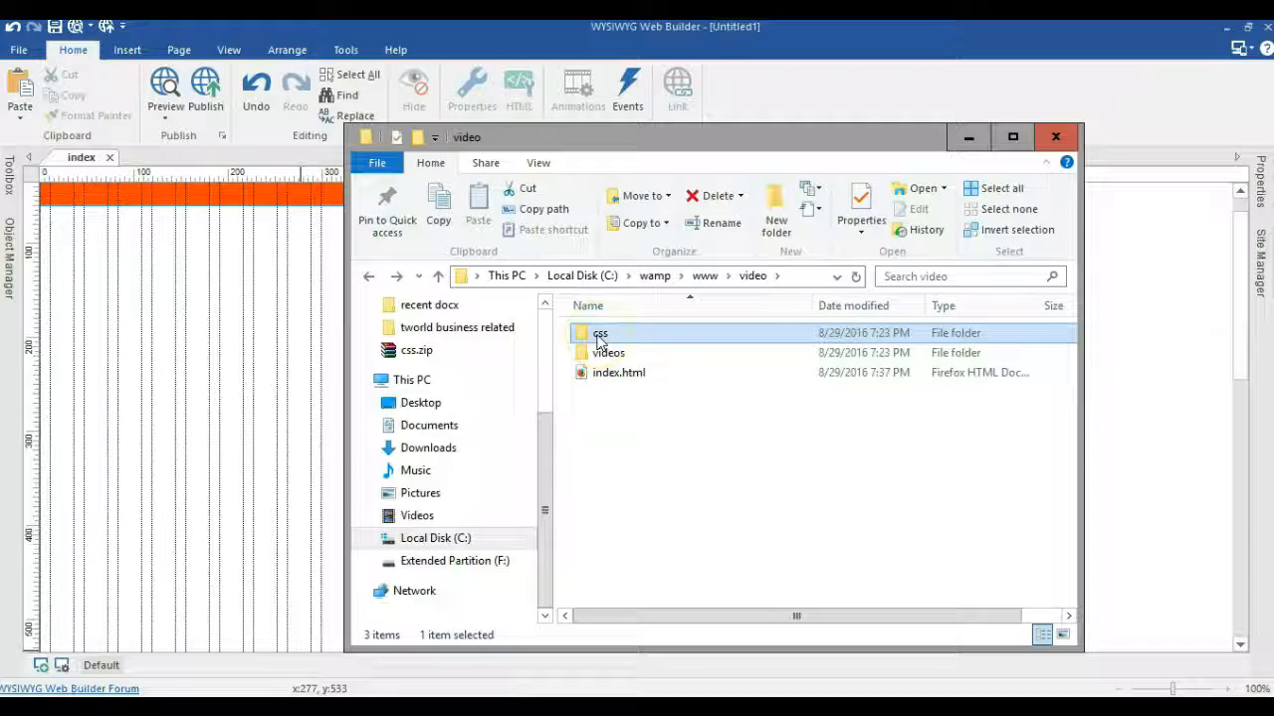
double_click(599, 333)
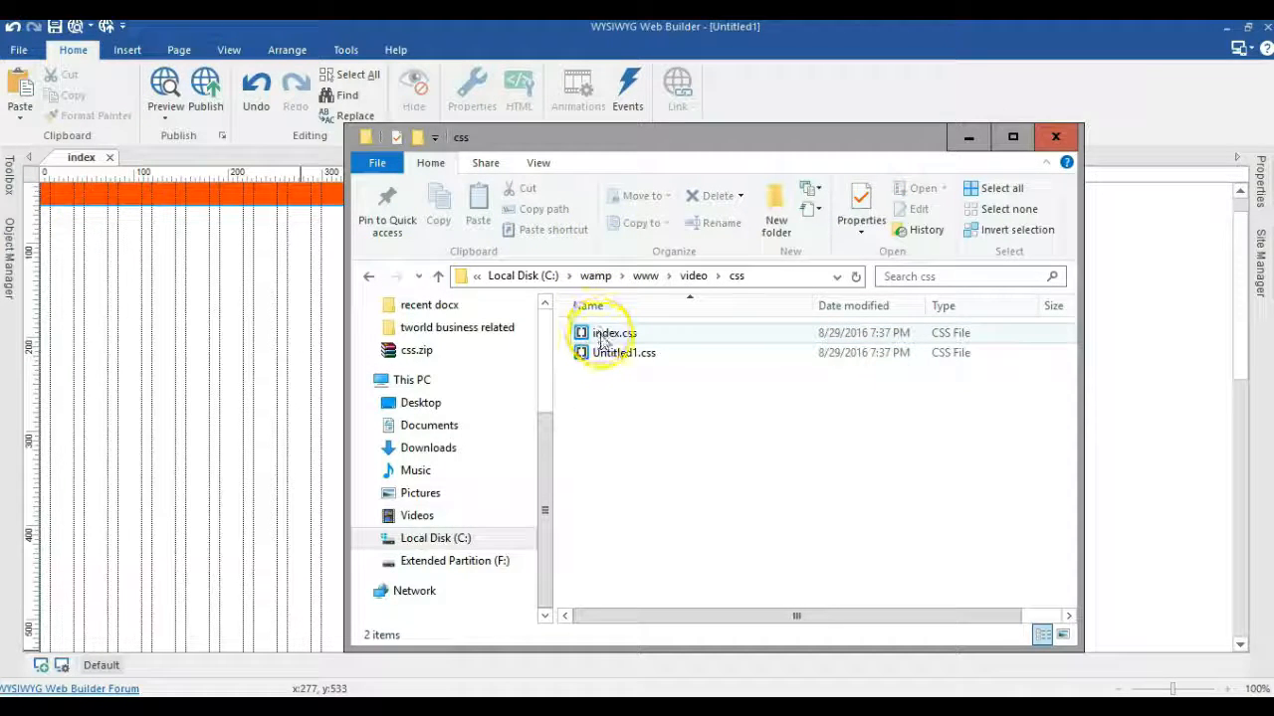
left_click(613, 332)
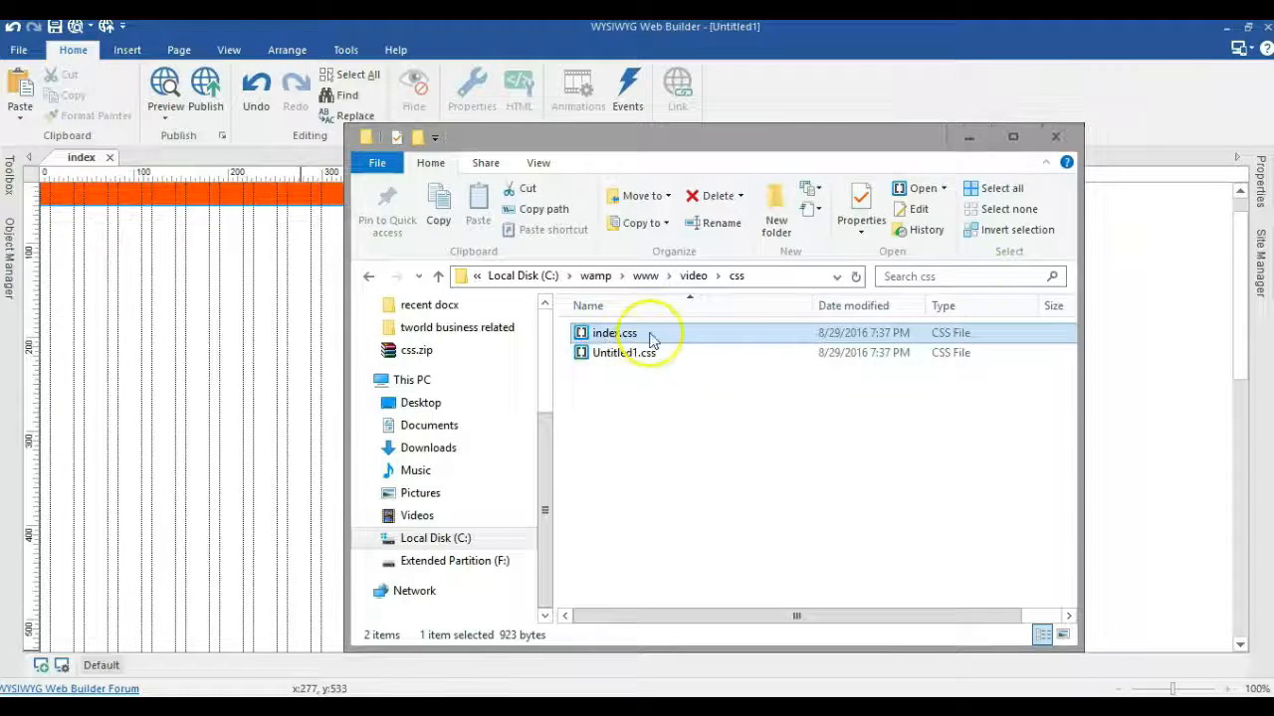
double_click(614, 333)
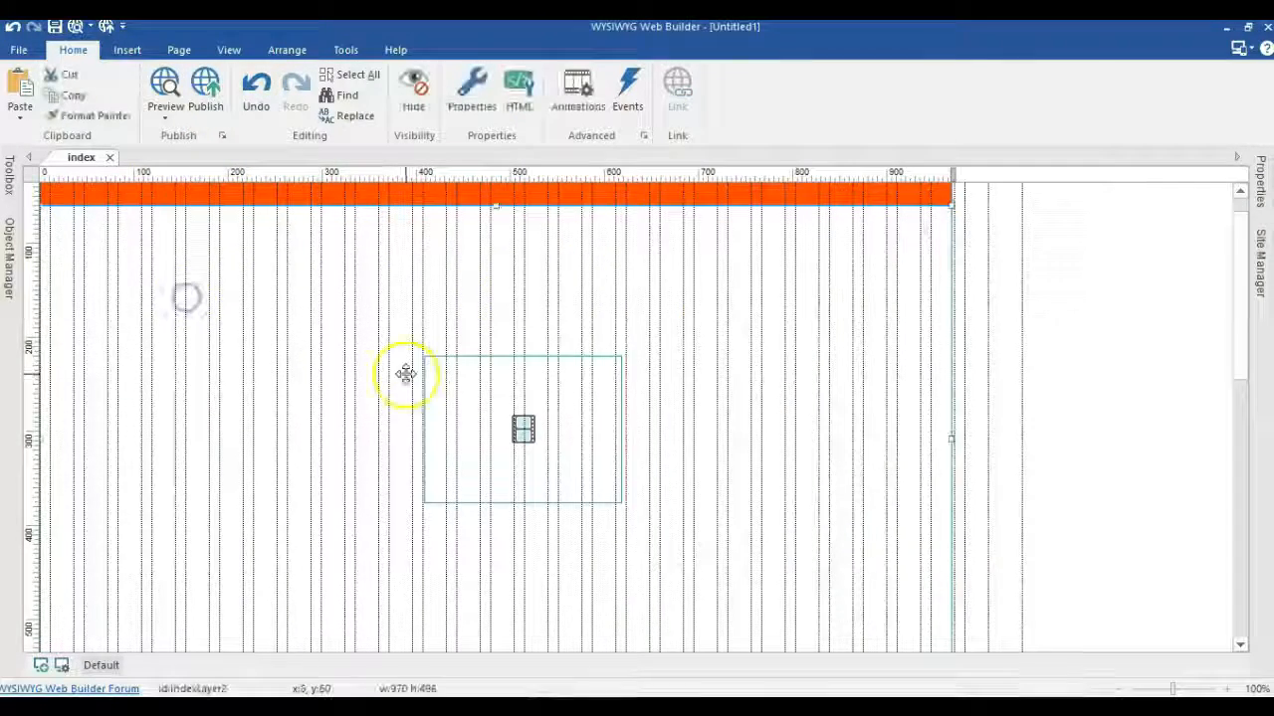
Select the media player to see its ID, indexMediaPlayer1, in Properties.
left_click(522, 428)
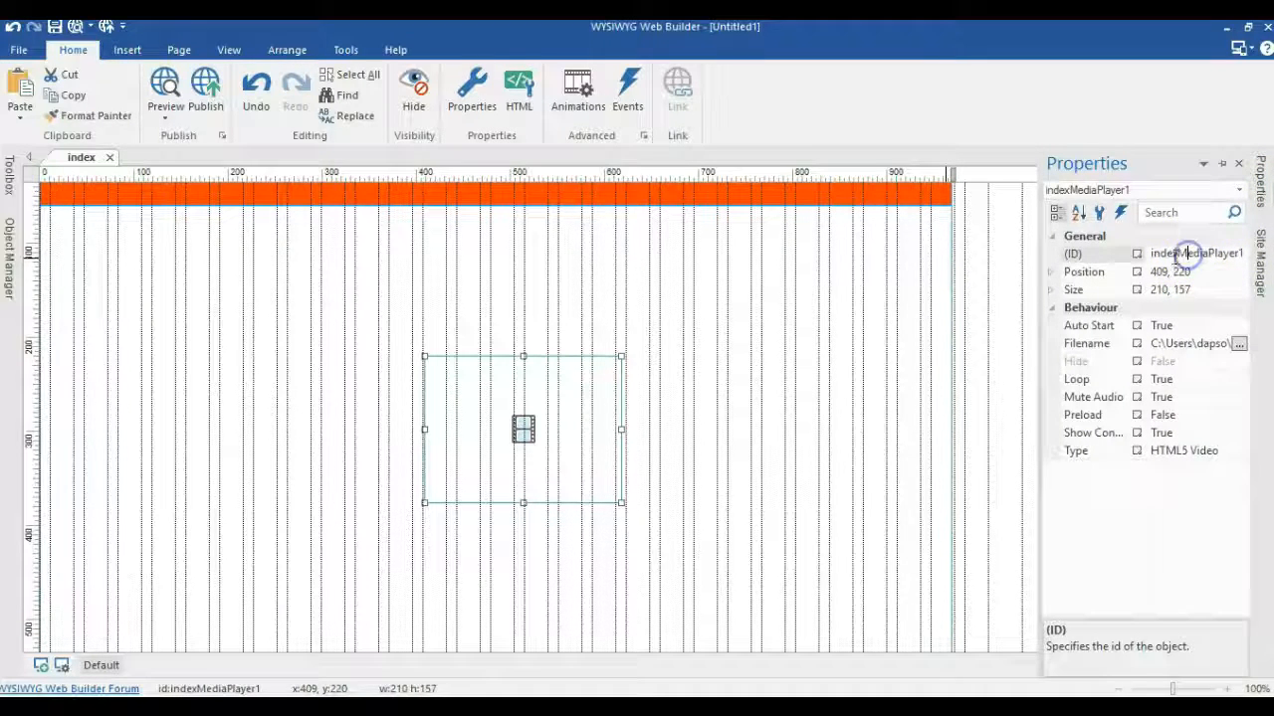
mouse_move(1094, 279)
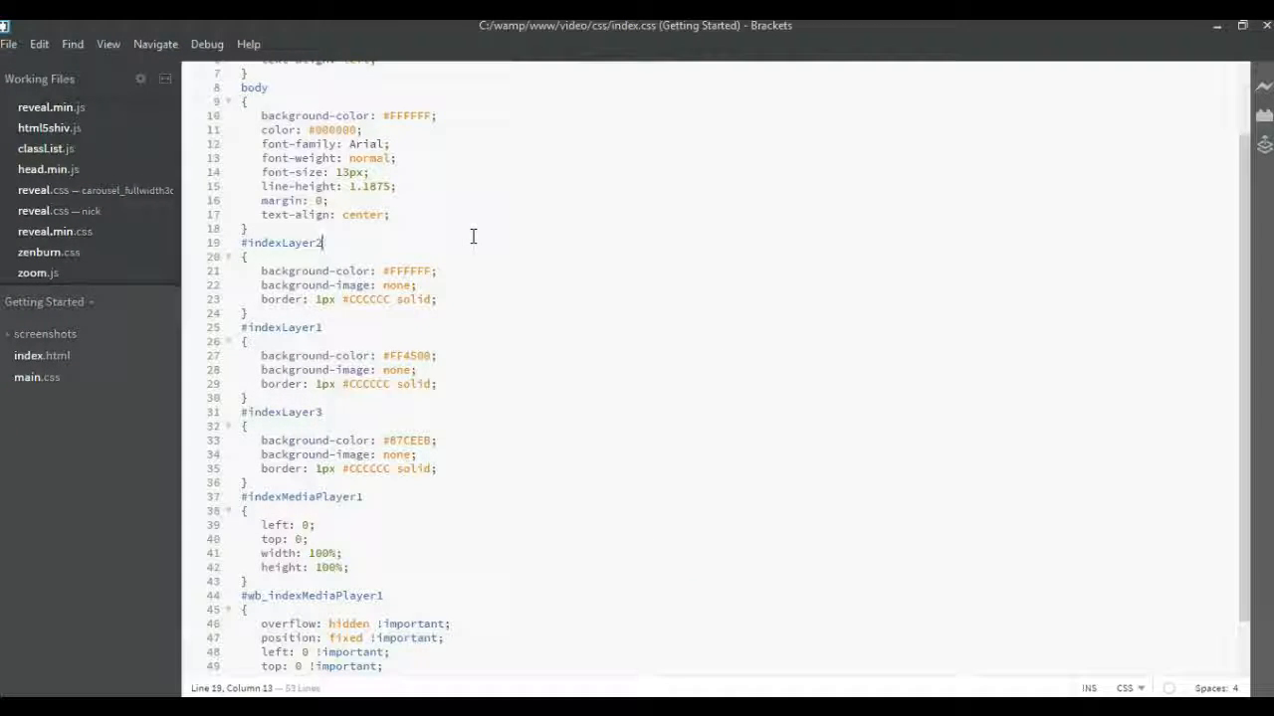
Search index.css for indexMediaPlayer1 and delete its height: 100% line.
key("ctrl+f")
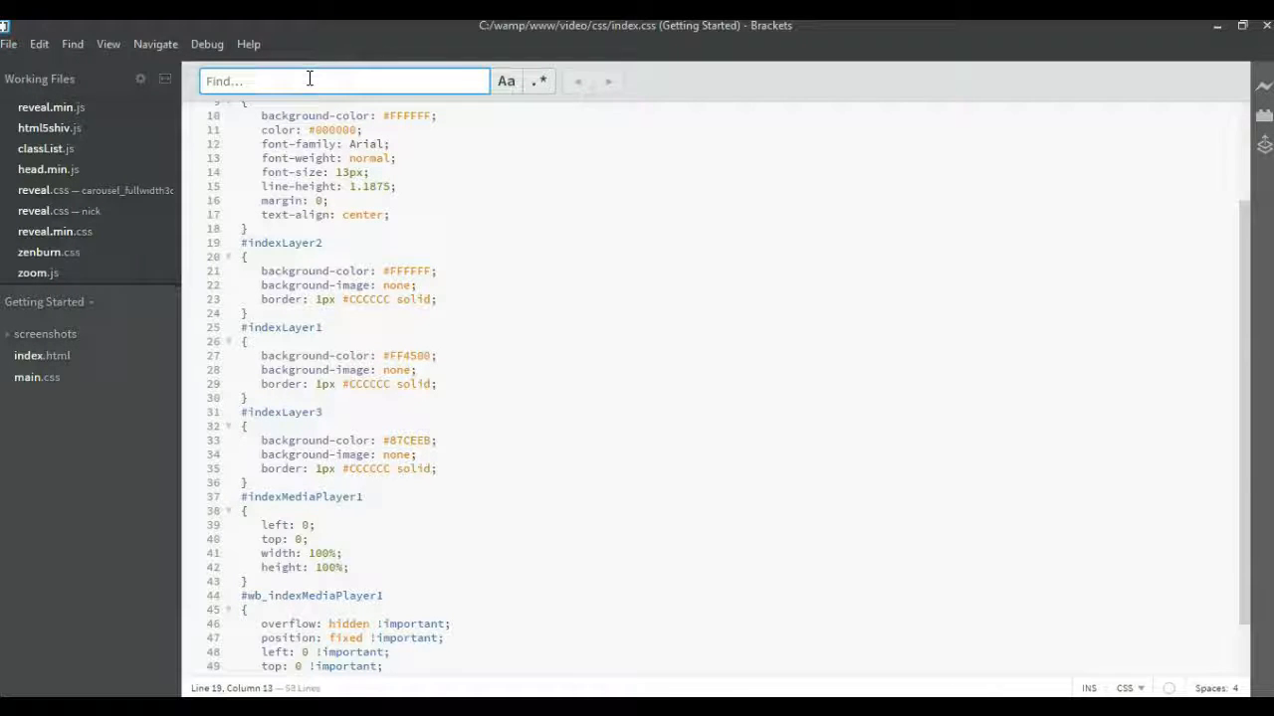
type("indexMediaPlayer1")
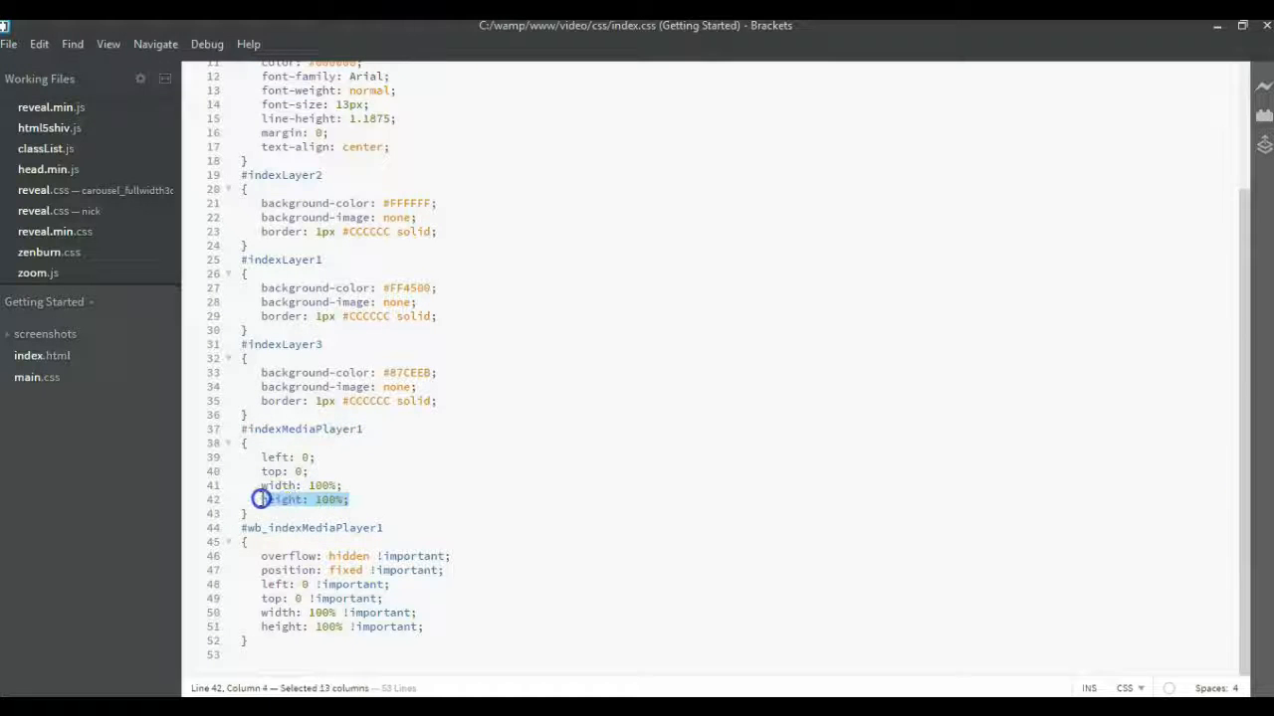
key("Delete")
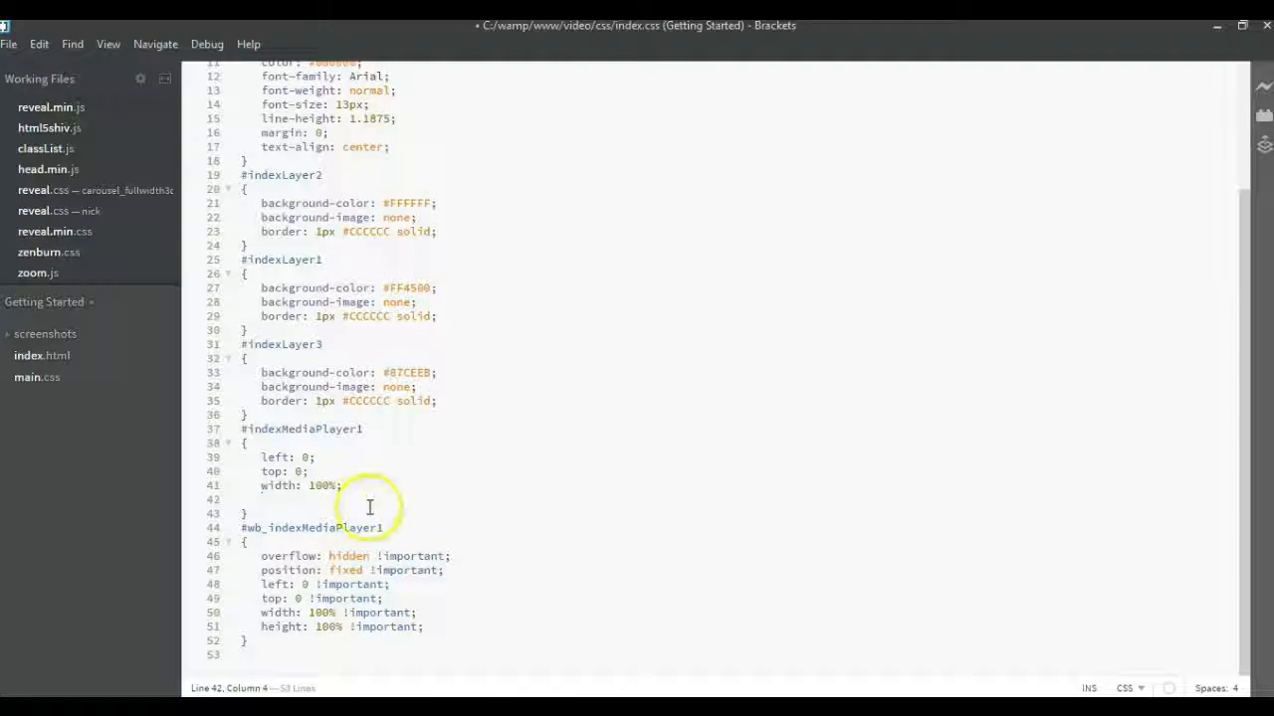
mouse_move(15, 47)
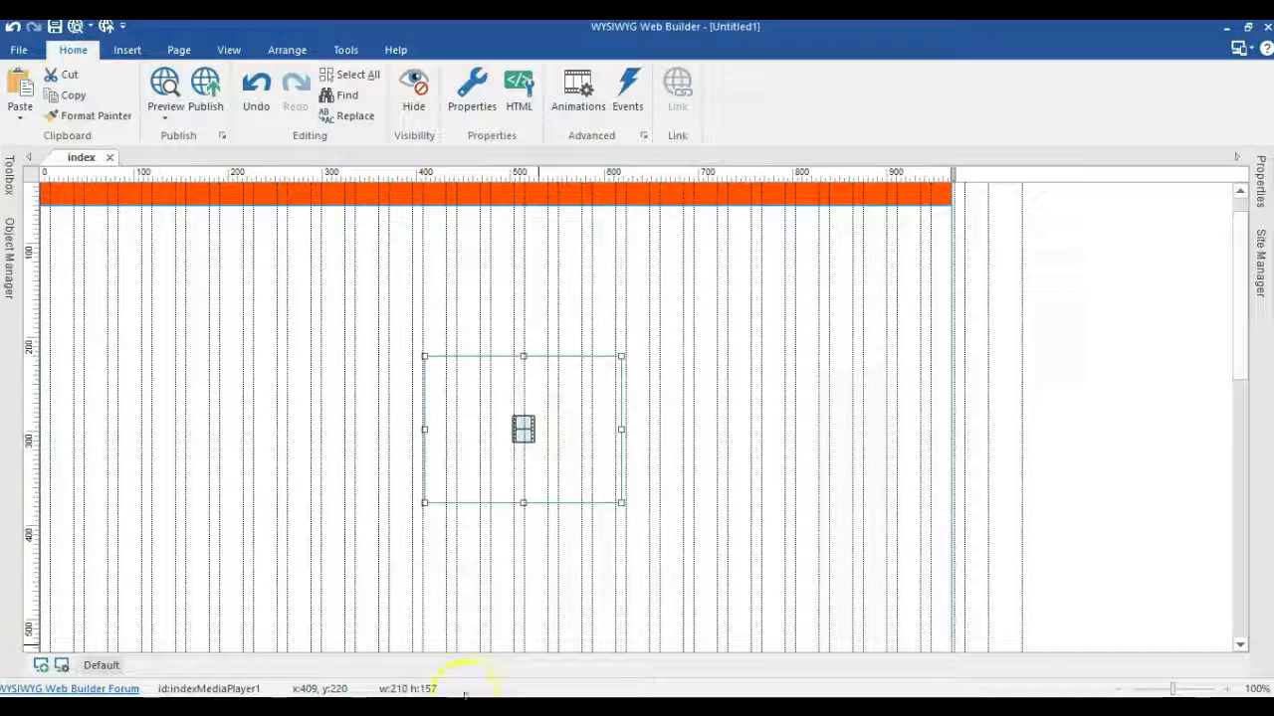
Load localhost/video in Firefox to view the published duck video page.
left_click(165, 89)
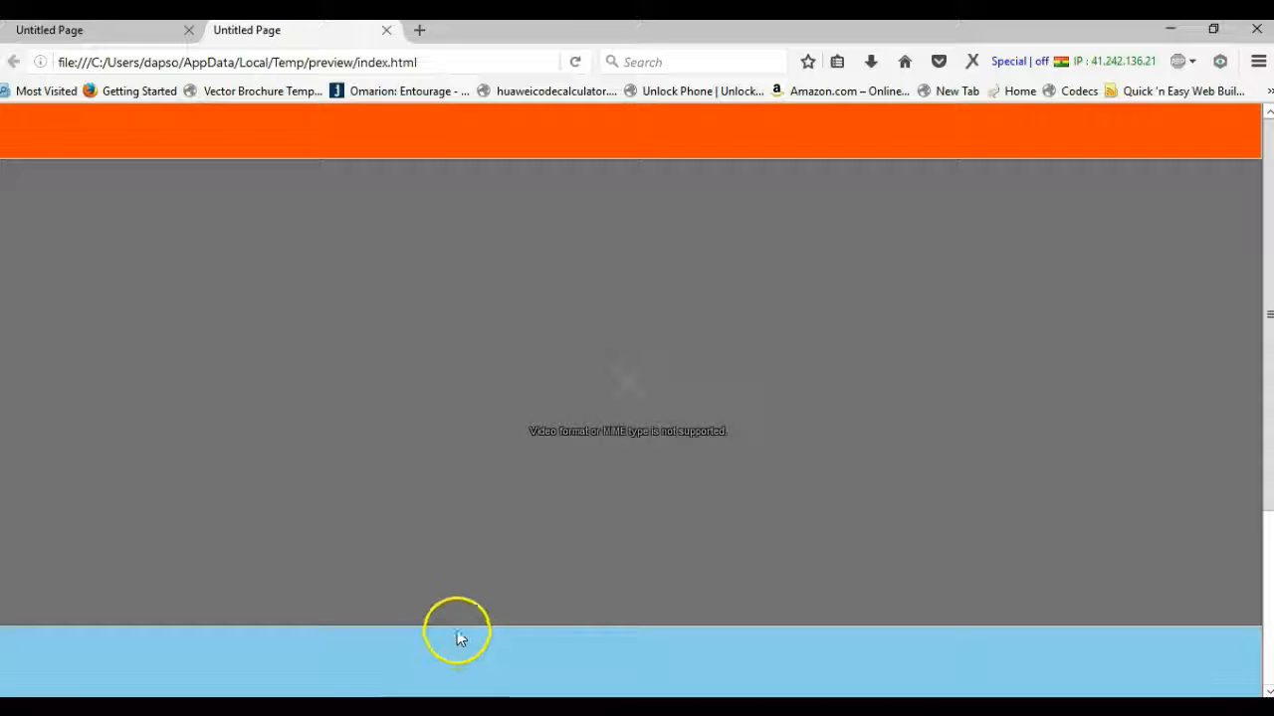
left_click(239, 62)
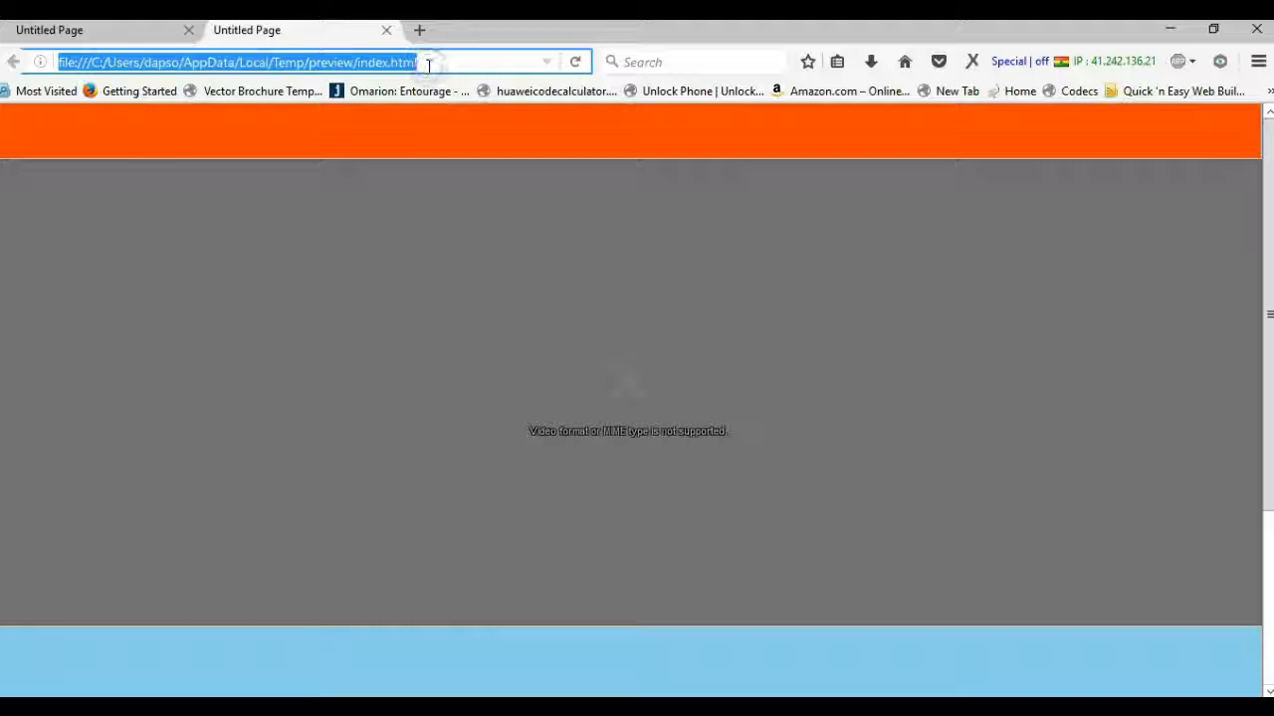
type("localhost/")
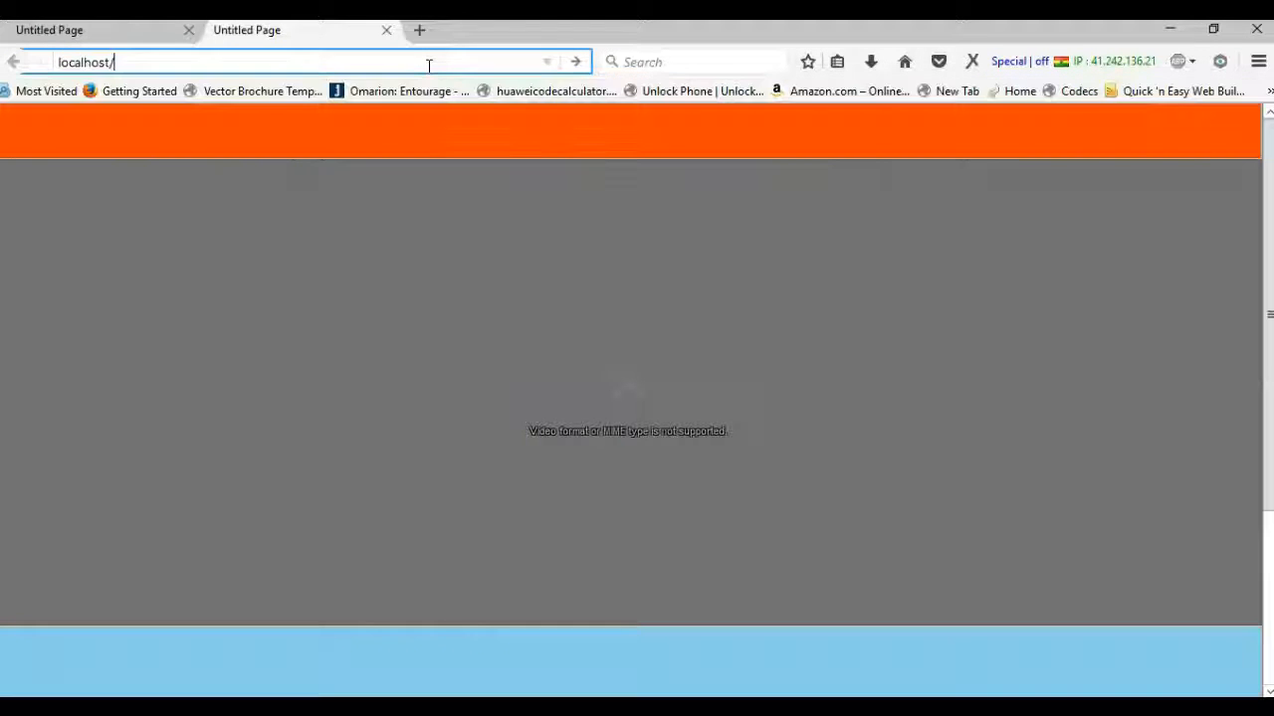
type("video/")
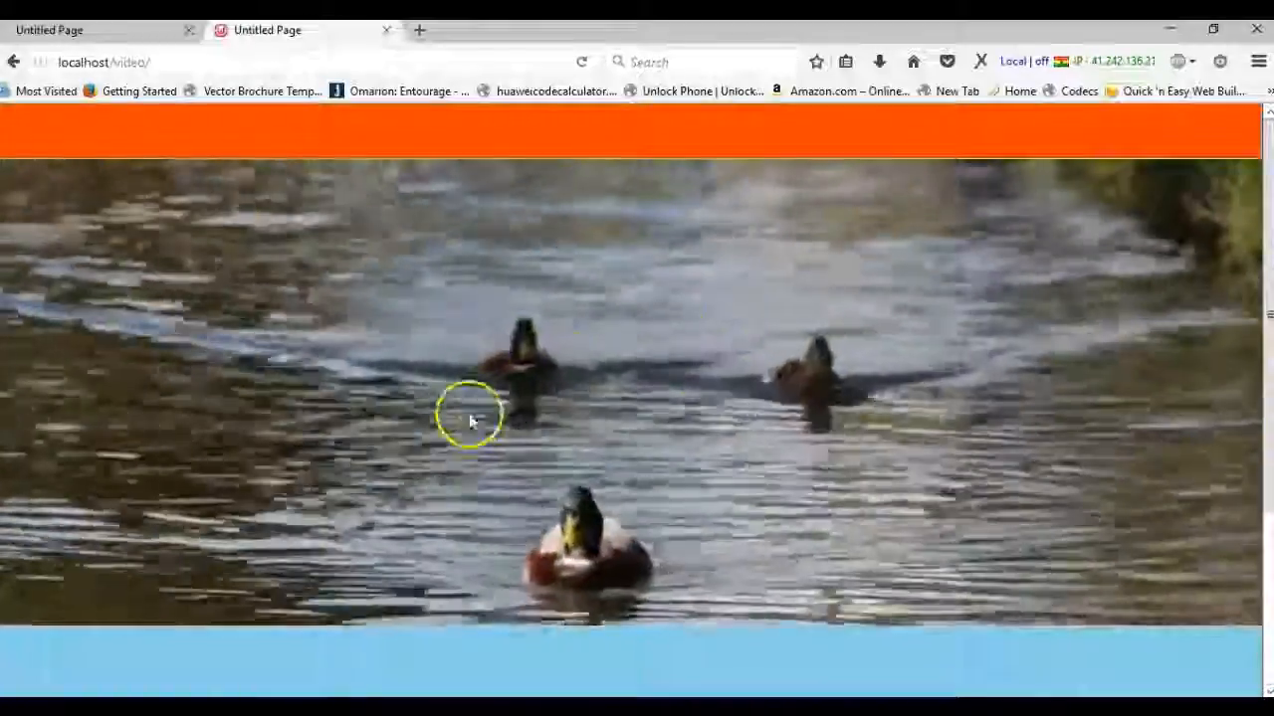
mouse_move(199, 543)
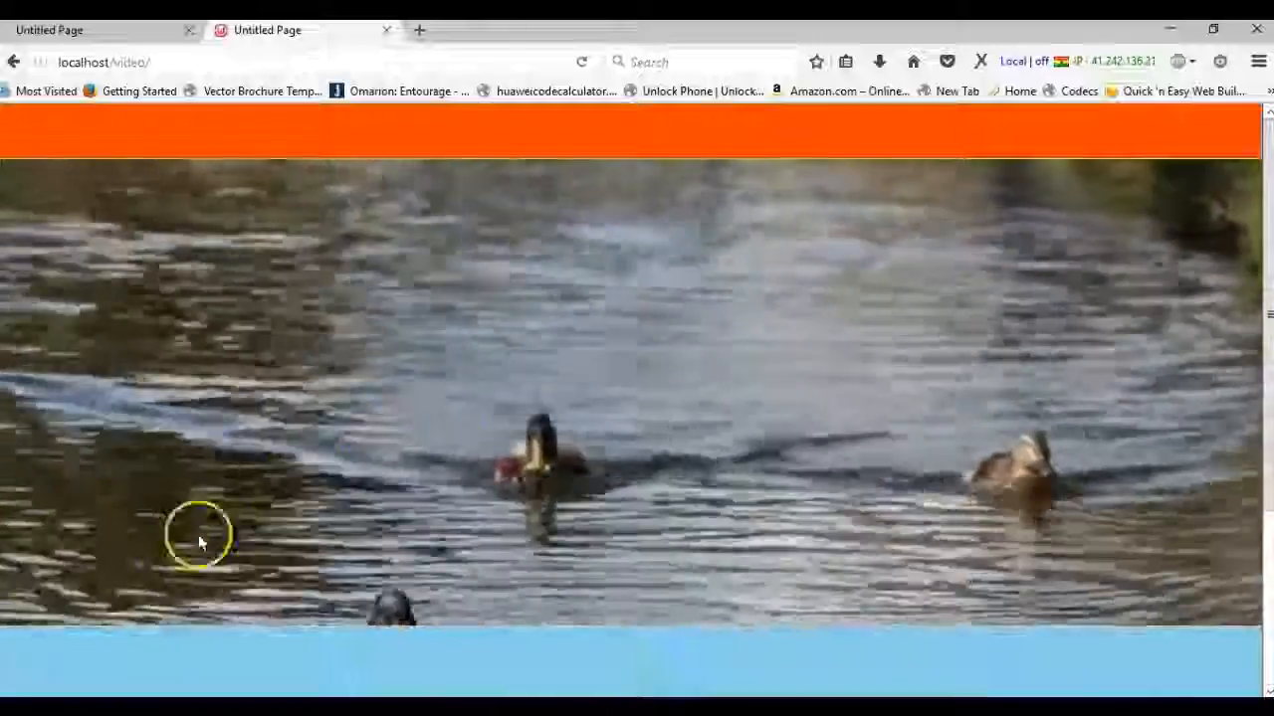